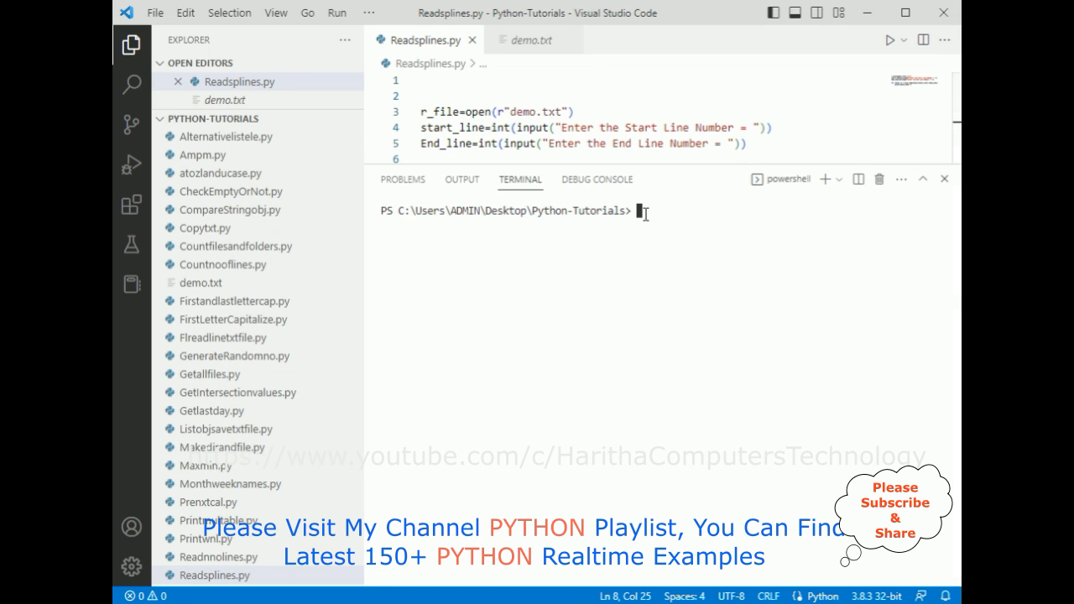
Run 'python readsplines.py' in the terminal, entering start line 4 and end line 7.
{"action": "type", "text": "pytho"}
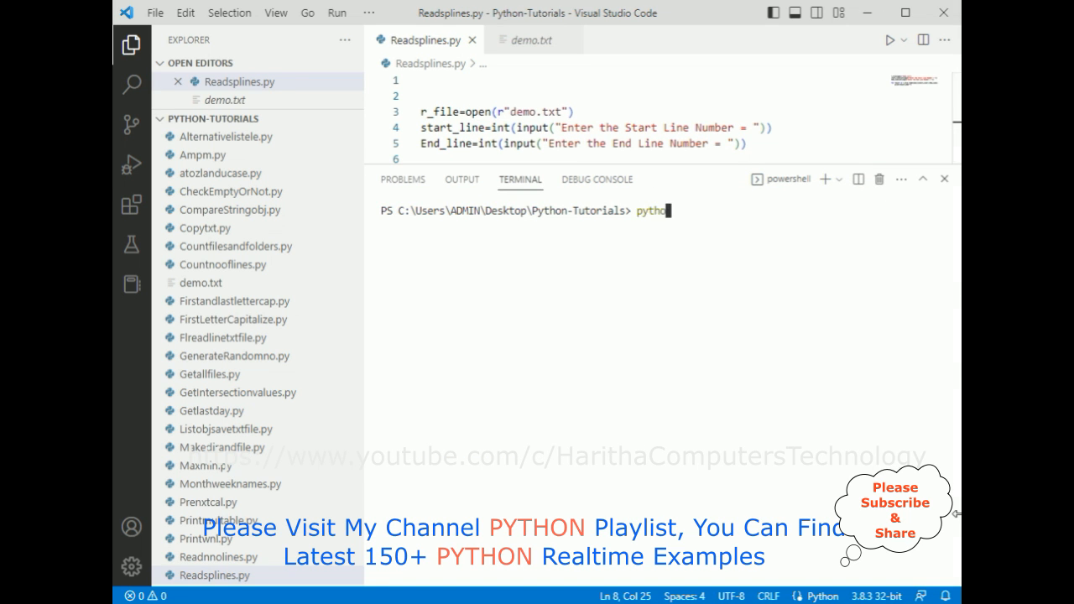
{"action": "type", "text": "n"}
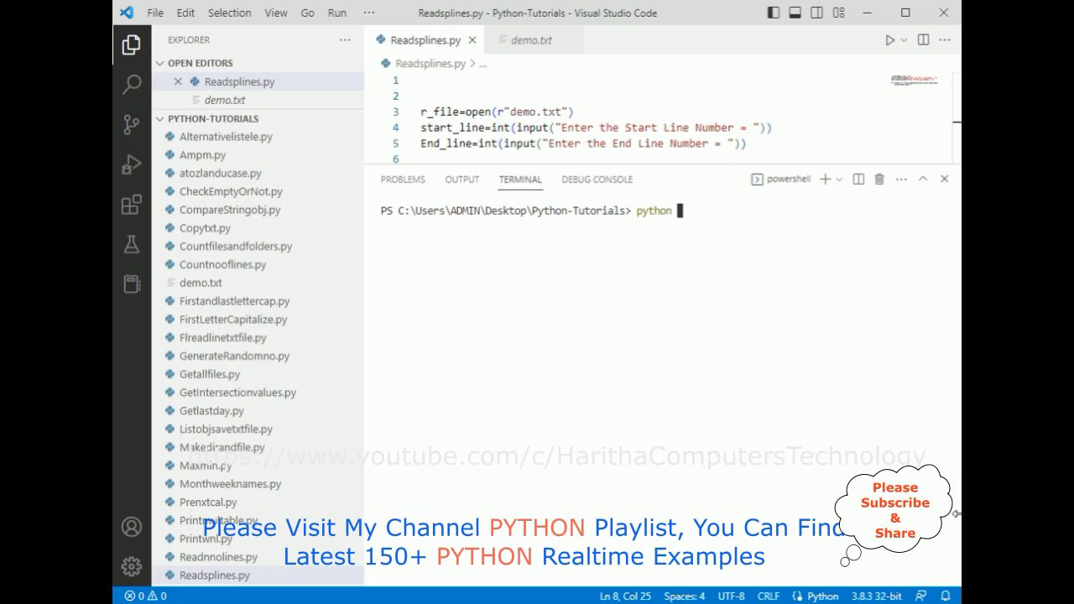
{"action": "type", "text": "readspli"}
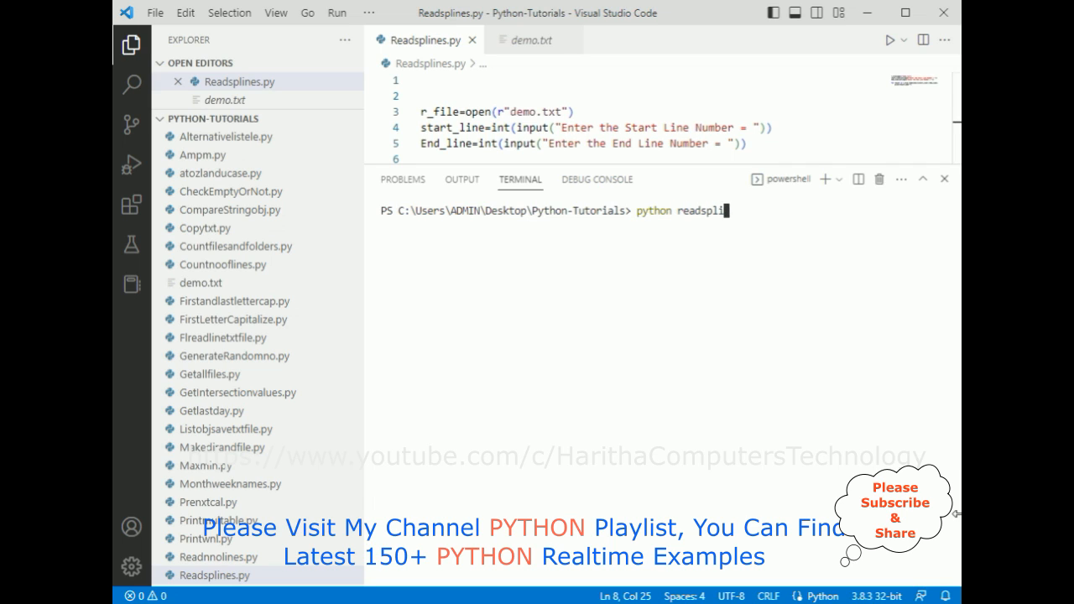
{"action": "key", "text": "enter"}
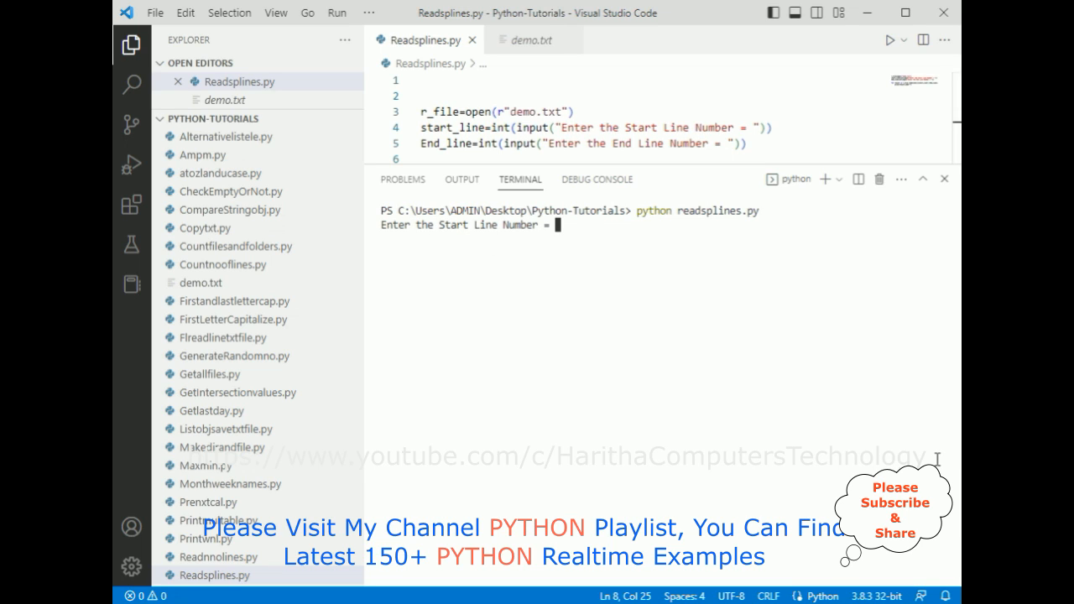
{"action": "type", "text": "4"}
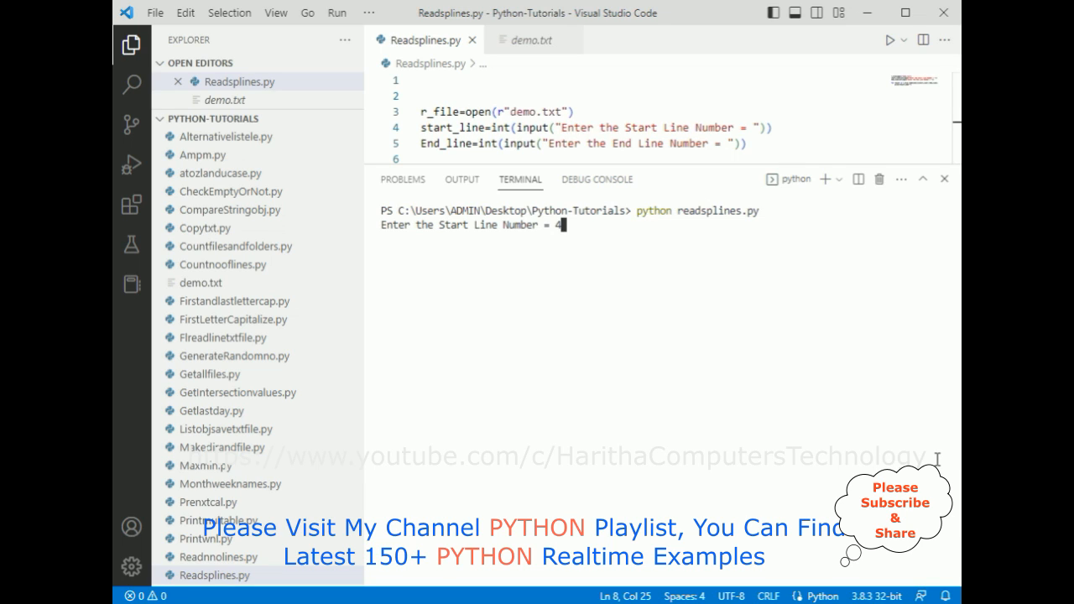
{"action": "key", "text": "enter"}
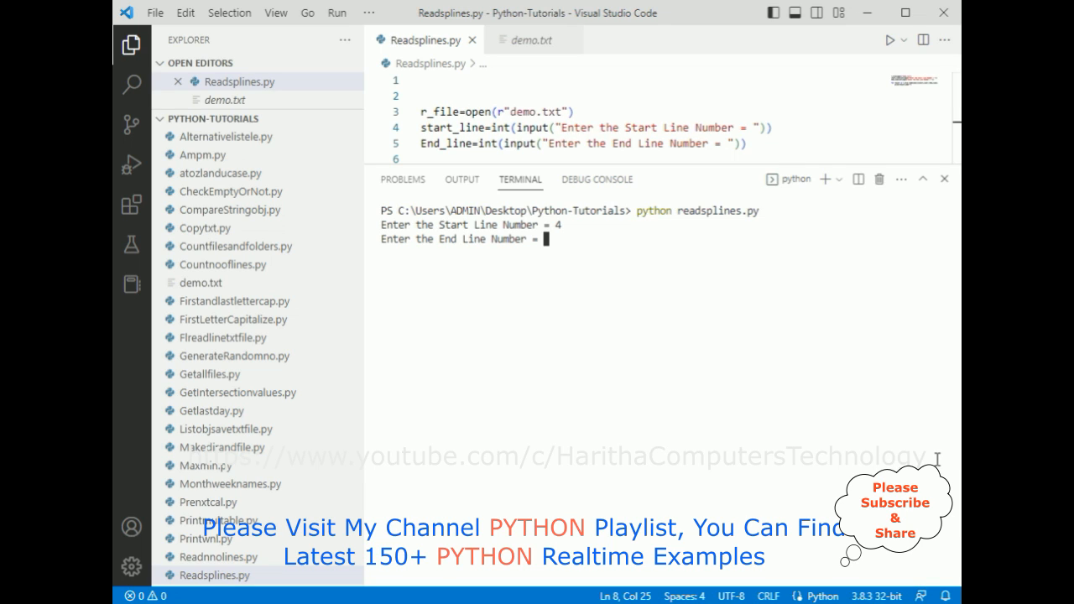
{"action": "type", "text": "7"}
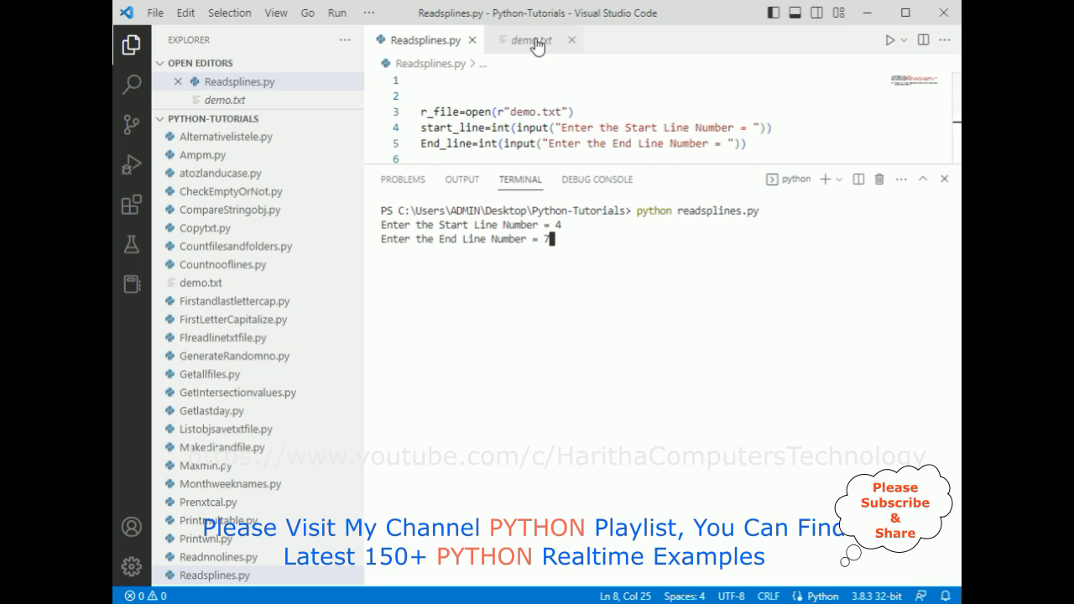
Compare demo.txt with the printed lines 4–7 in the Readsplines.py terminal output.
{"action": "left_click", "coordinate": [531, 39]}
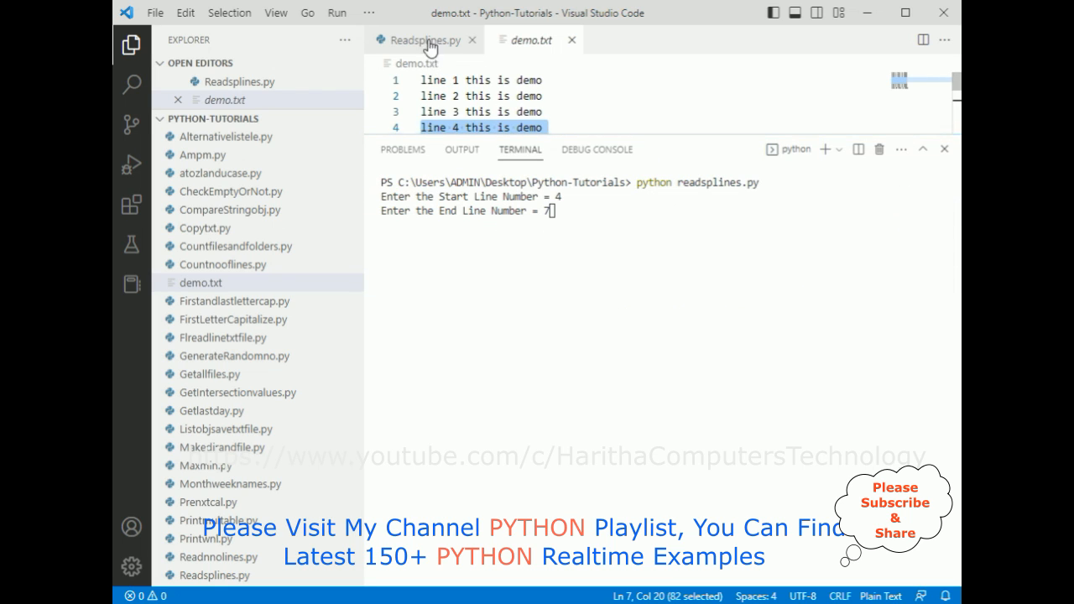
{"action": "left_click", "coordinate": [423, 39]}
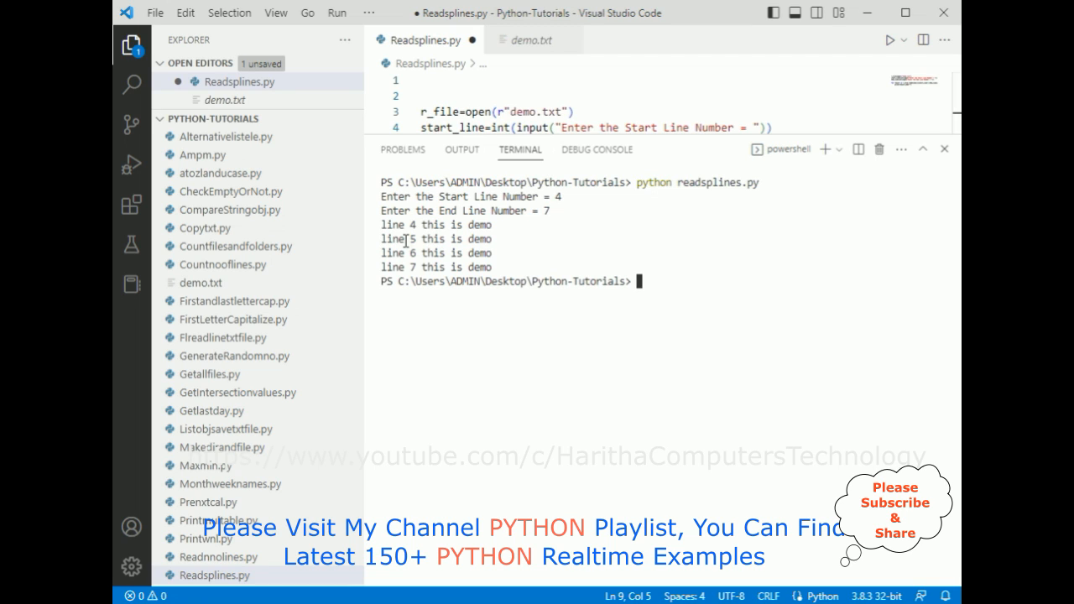
{"action": "left_click_drag", "start_coordinate": [385, 224], "coordinate": [491, 253]}
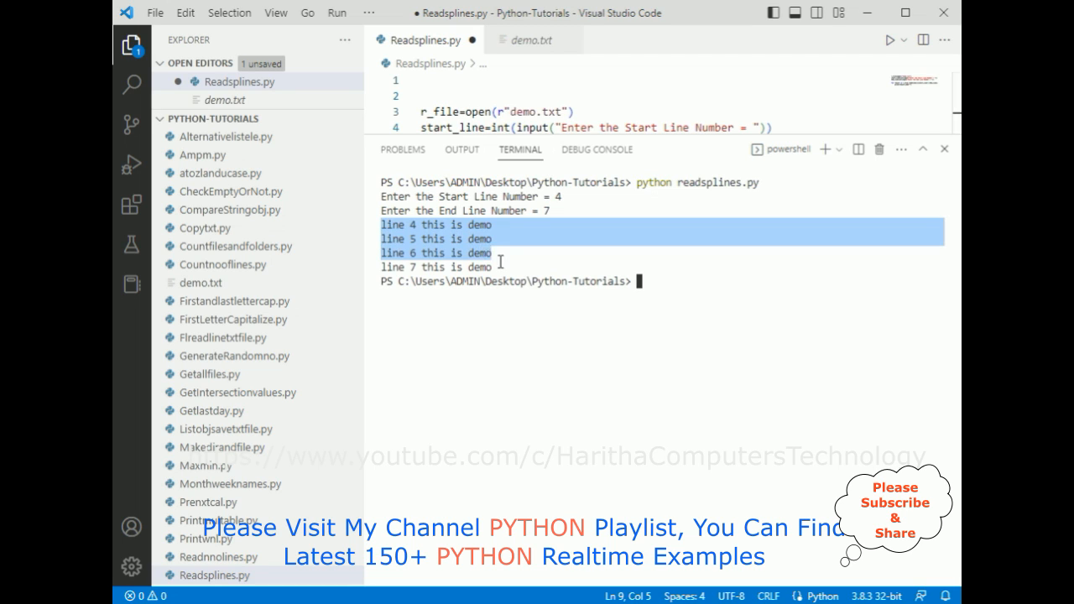
{"action": "left_click", "coordinate": [504, 261]}
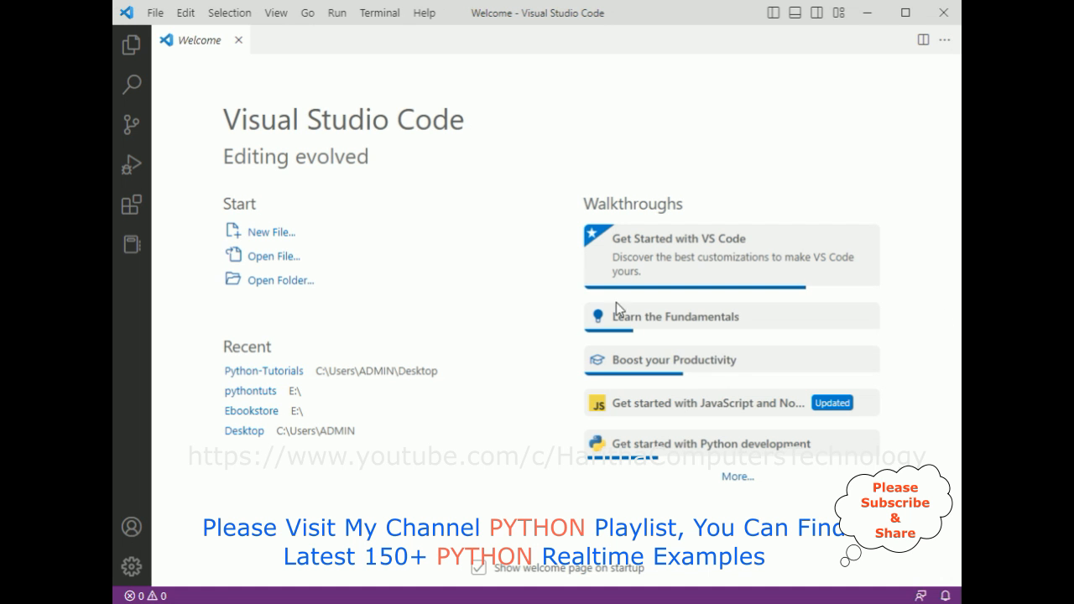
{"action": "mouse_move", "coordinate": [455, 141]}
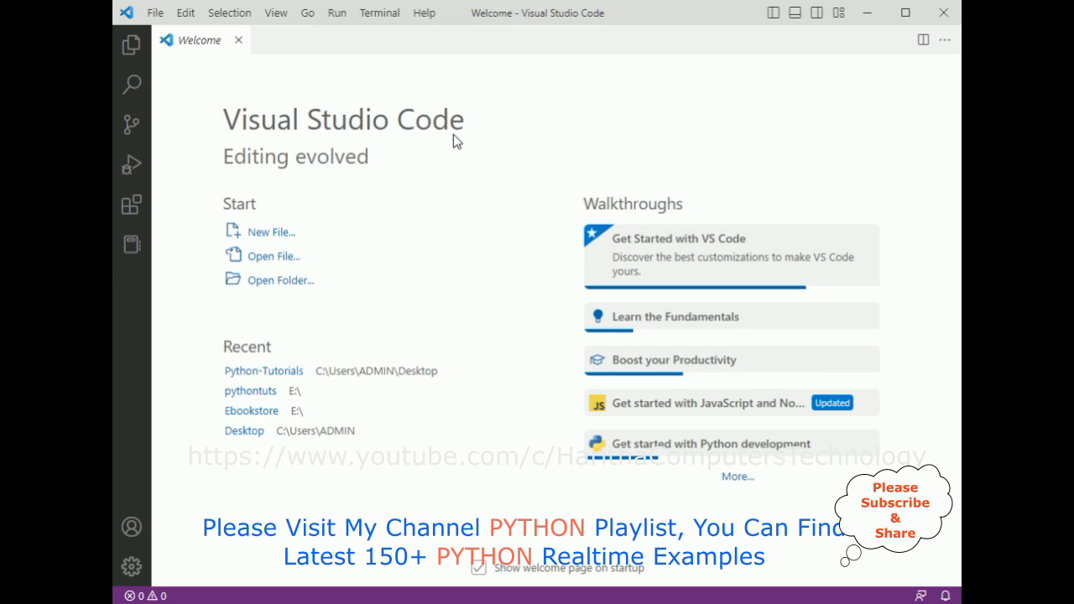
{"action": "mouse_move", "coordinate": [255, 382]}
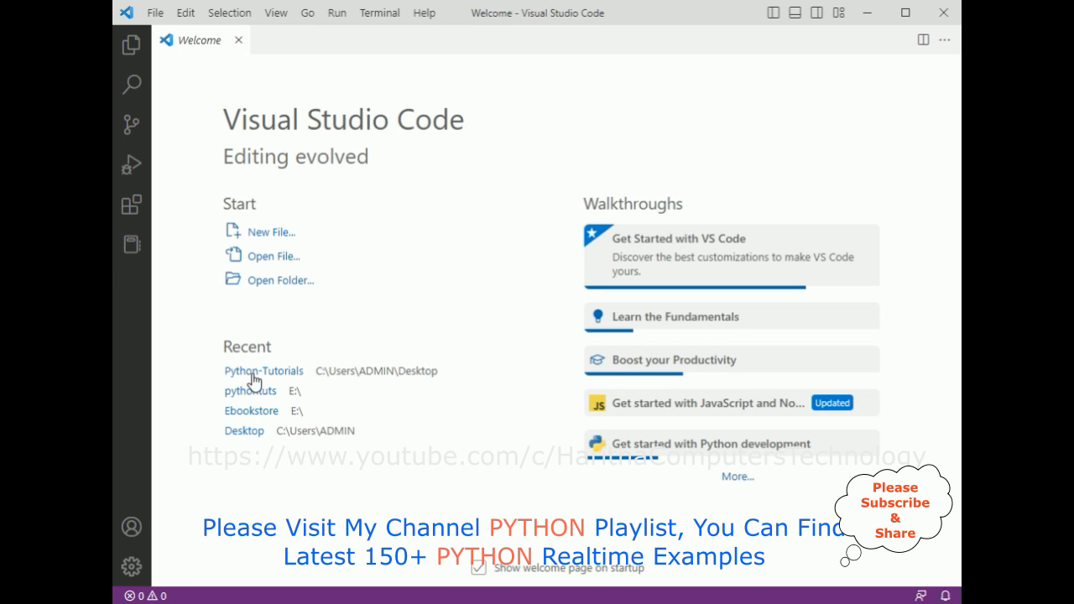
Reopen the recent Python-Tutorials folder from the Welcome page.
{"action": "left_click", "coordinate": [264, 371]}
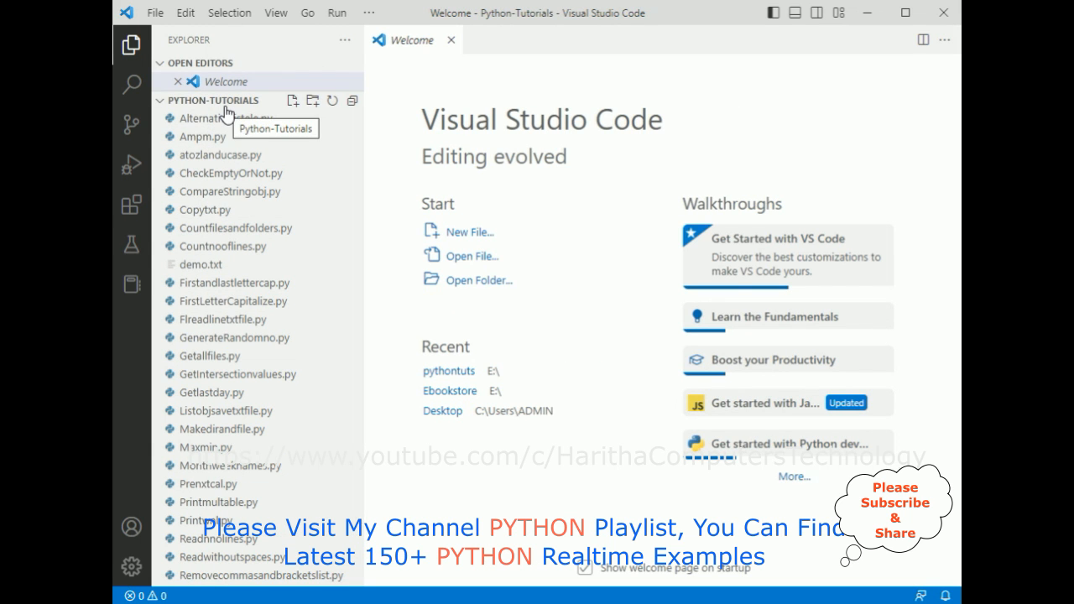
{"action": "mouse_move", "coordinate": [206, 43]}
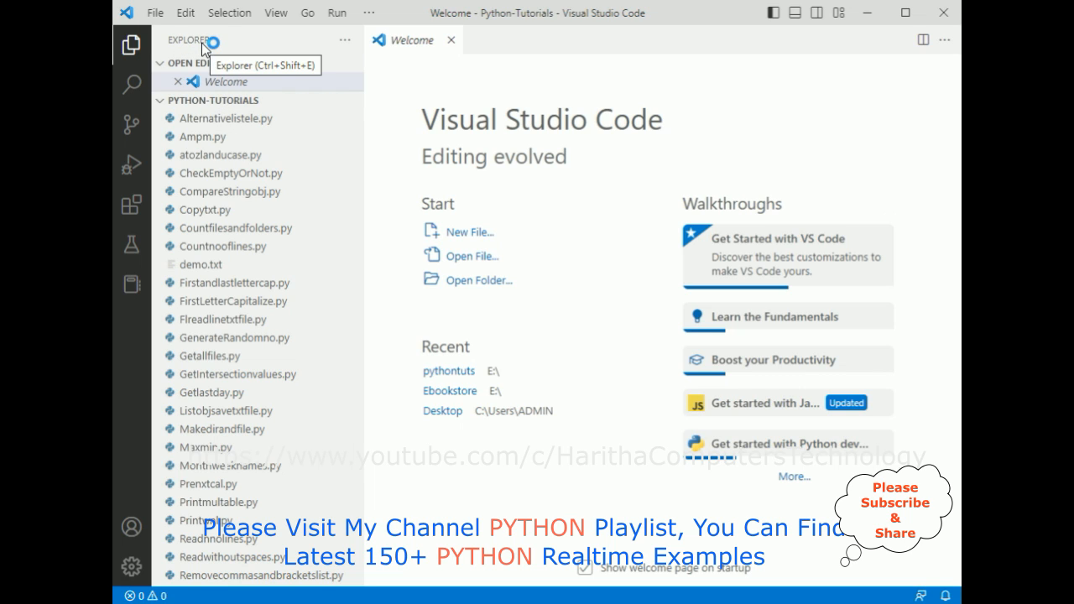
Add a new file named Readsplines.py to the Python-Tutorials folder in the Explorer.
{"action": "left_click", "coordinate": [292, 101]}
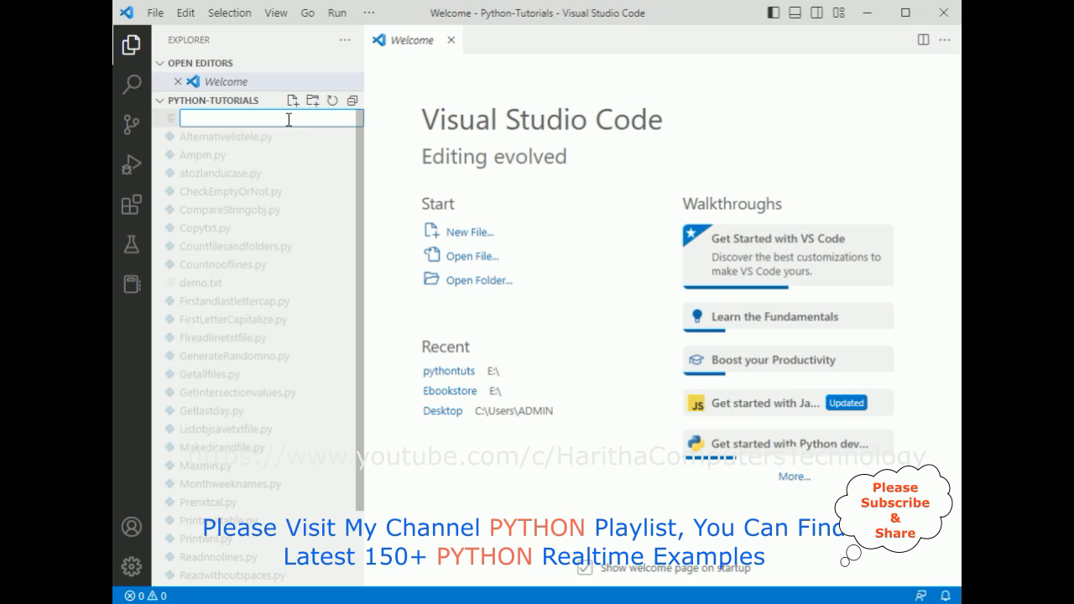
{"action": "type", "text": "Read"}
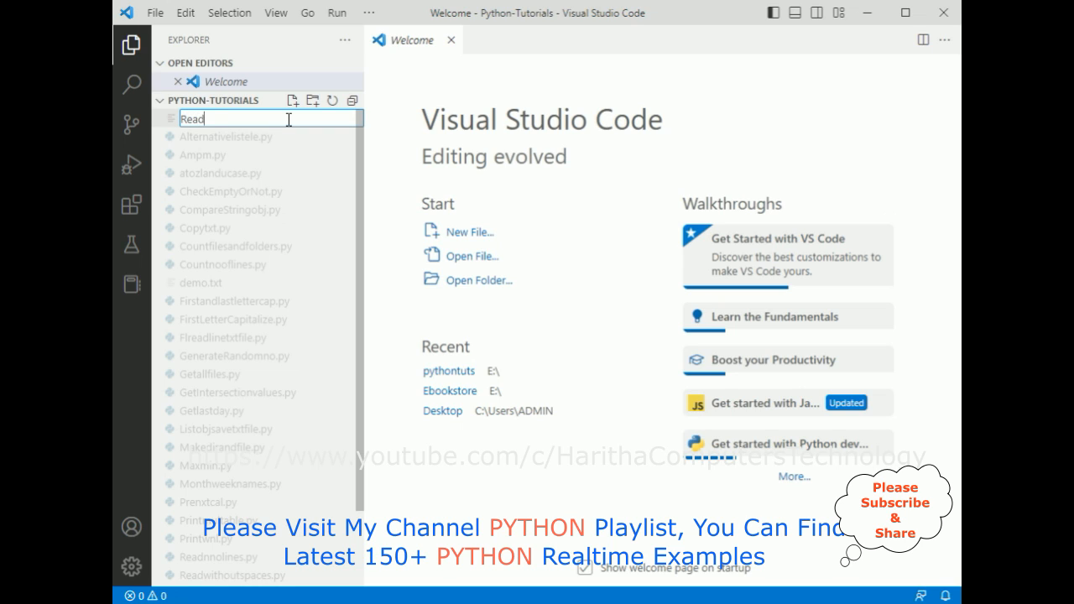
{"action": "type", "text": "splines"}
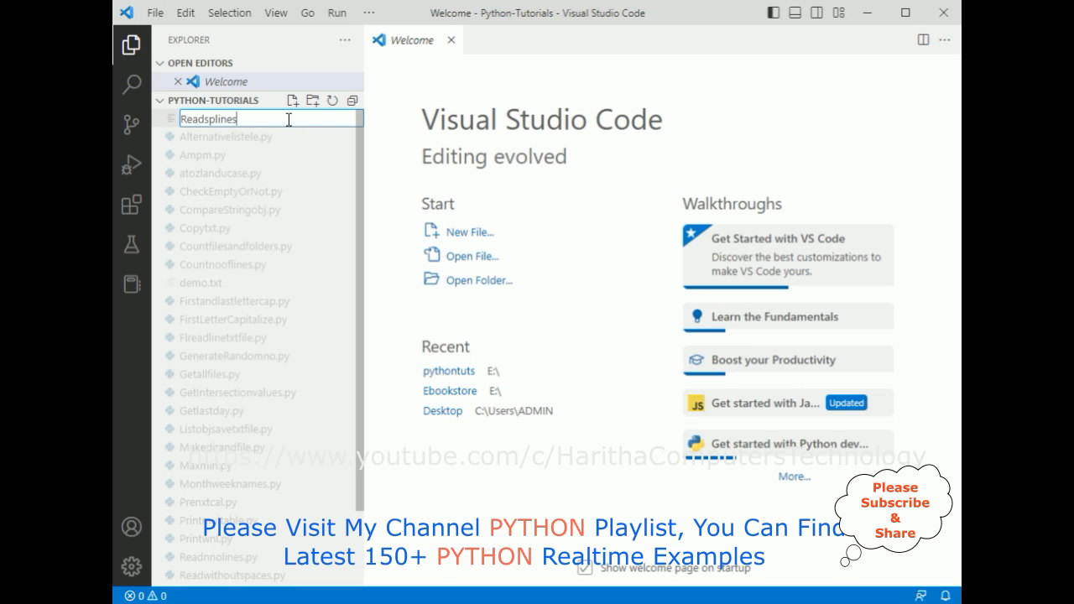
{"action": "type", "text": ".p"}
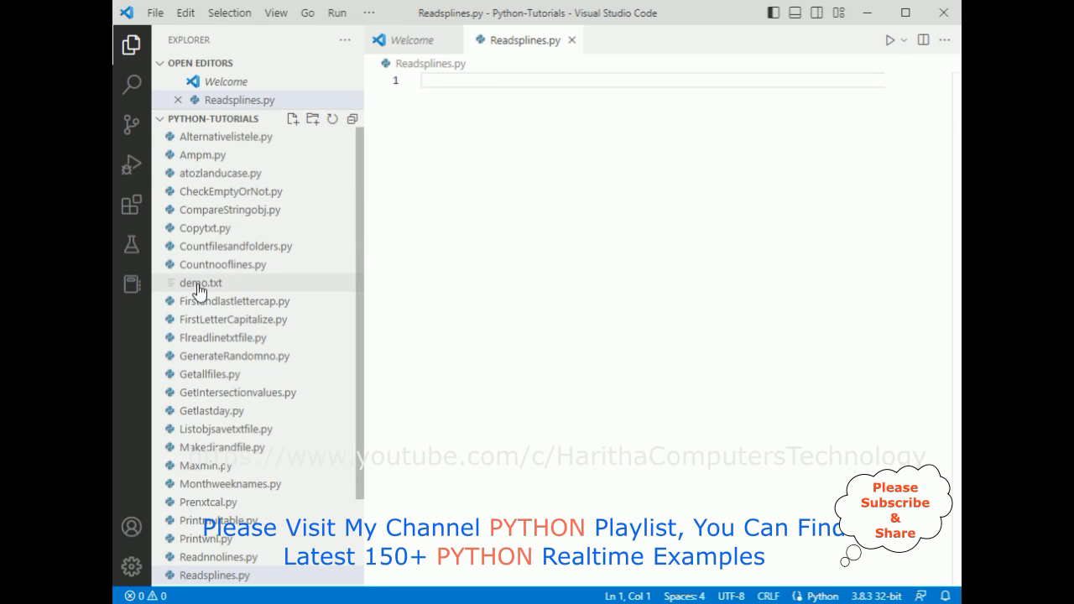
Open demo.txt and highlight ranges of its lines, including lines 2 to 5.
{"action": "double_click", "coordinate": [201, 283]}
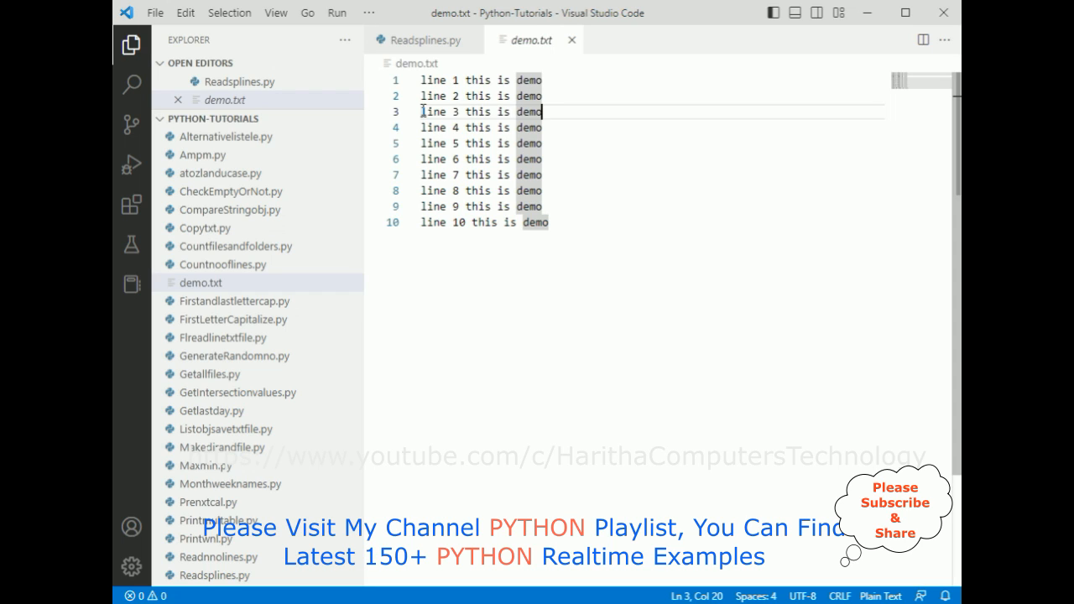
{"action": "left_click_drag", "start_coordinate": [422, 112], "coordinate": [544, 143]}
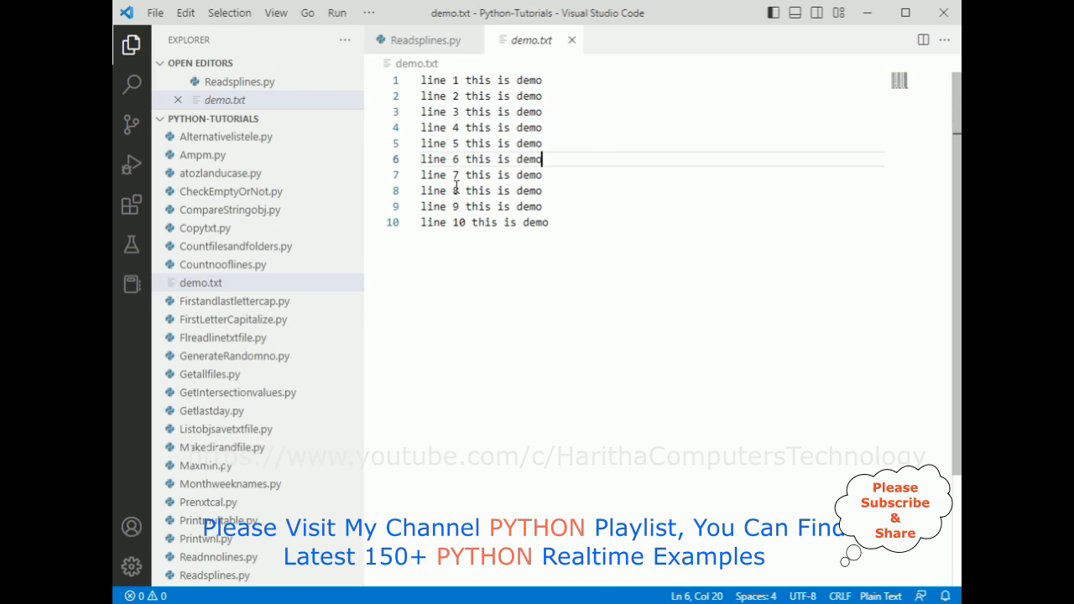
{"action": "left_click_drag", "start_coordinate": [421, 96], "coordinate": [445, 127]}
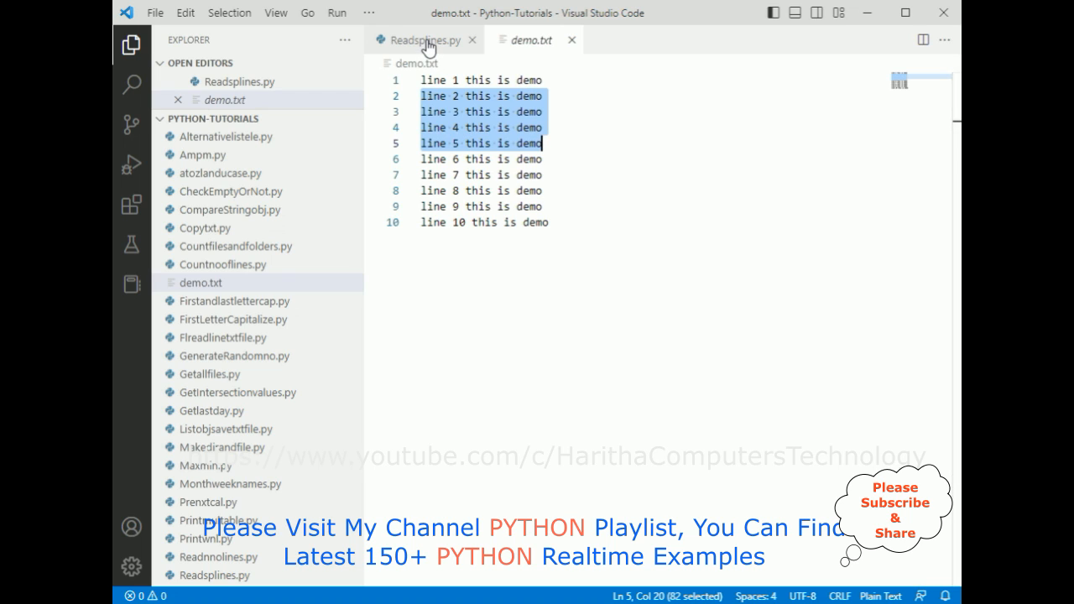
In Readsplines.py, write r_file=open(r"demo.txt") to open the demo file.
{"action": "left_click", "coordinate": [424, 39]}
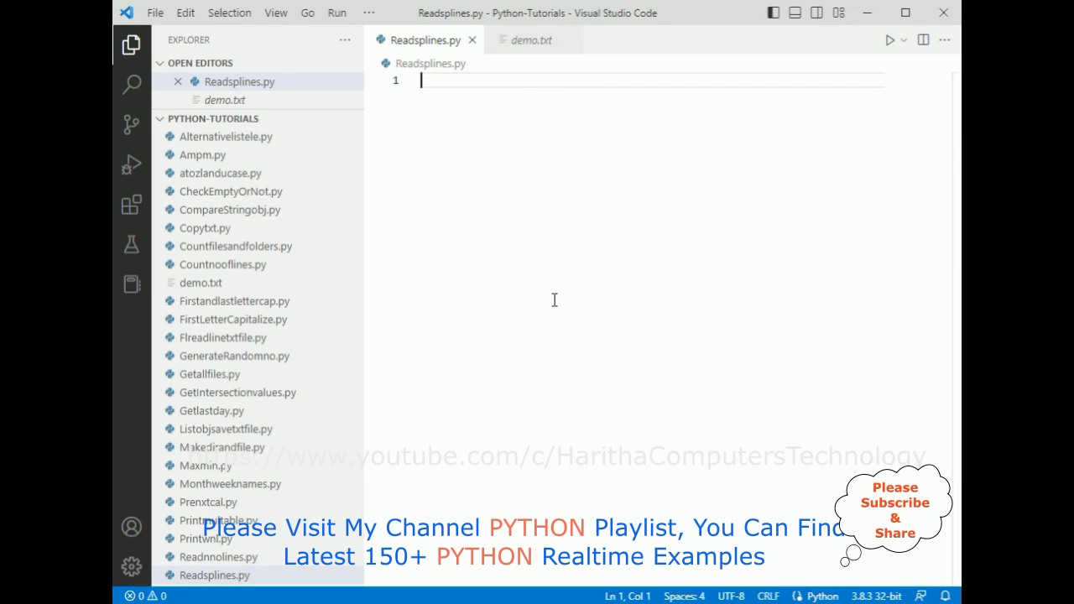
{"action": "key", "text": "Enter"}
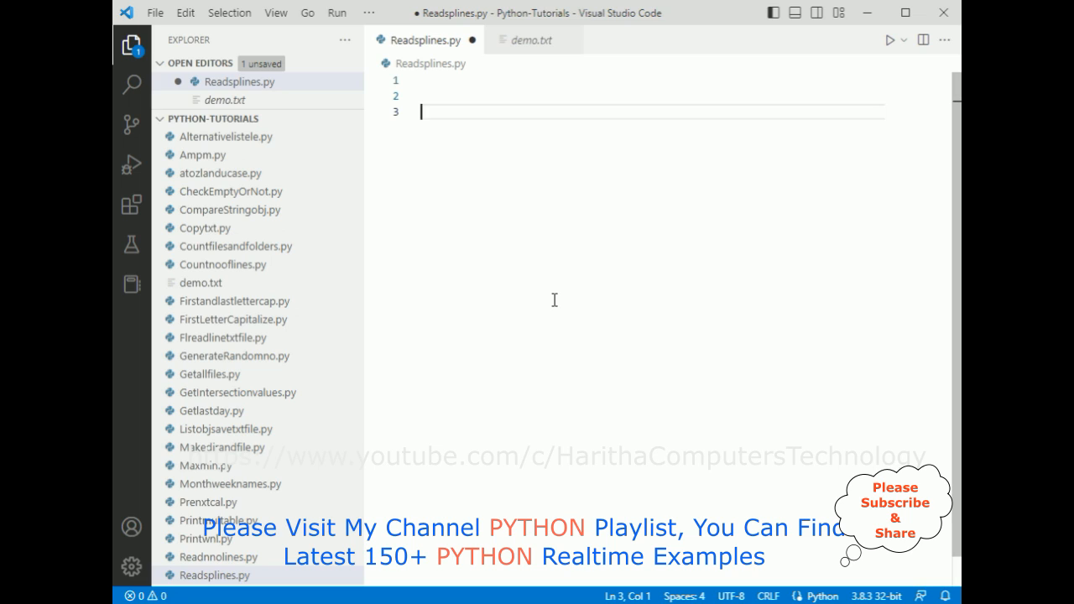
{"action": "type", "text": "r_file"}
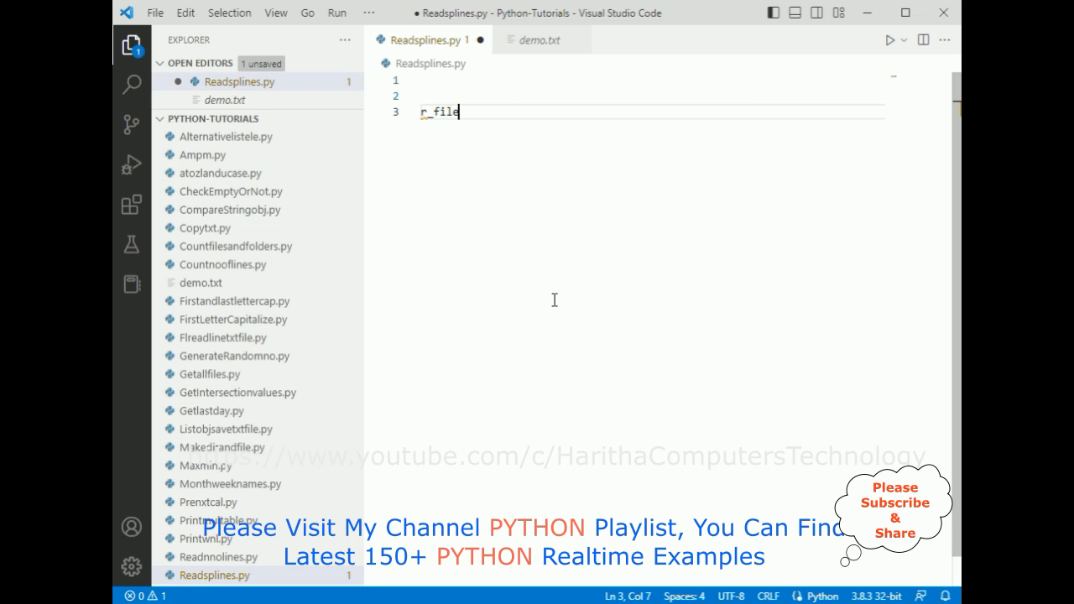
{"action": "type", "text": "=open(r"}
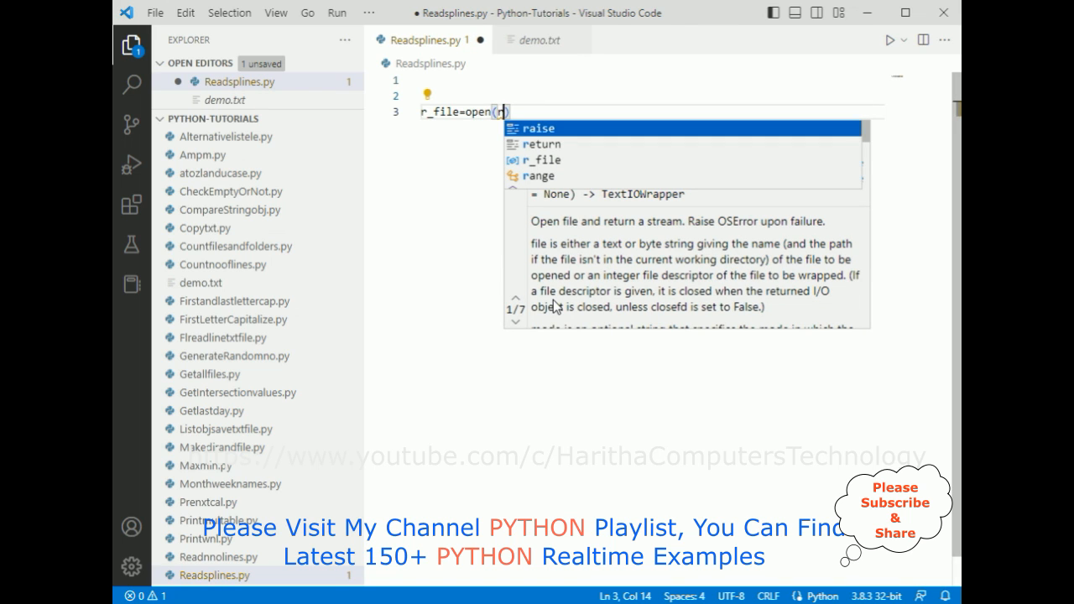
{"action": "type", "text": "\""}
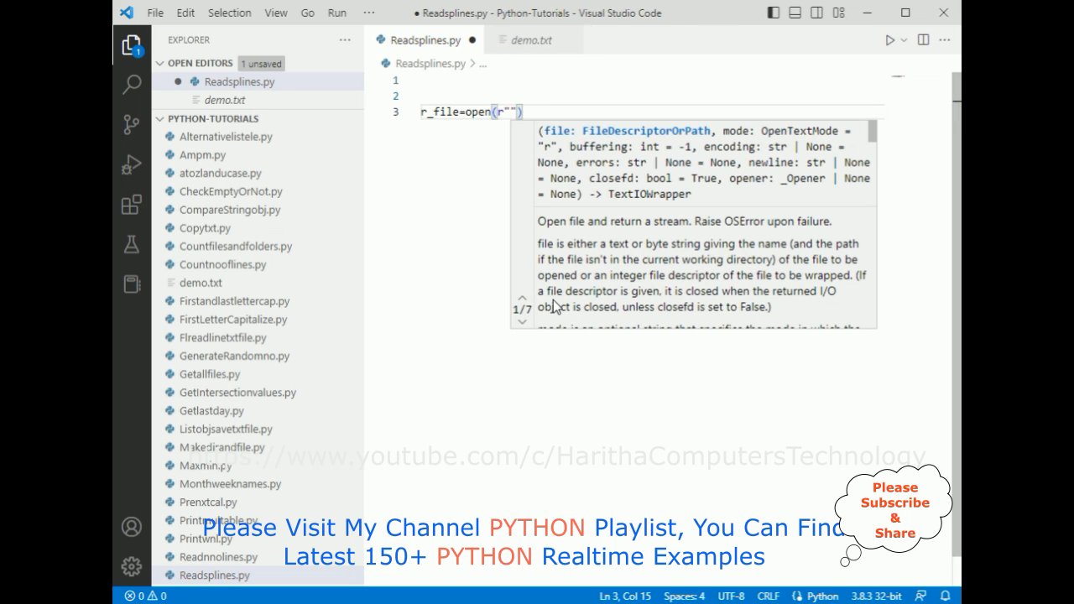
{"action": "type", "text": "demo.txt"}
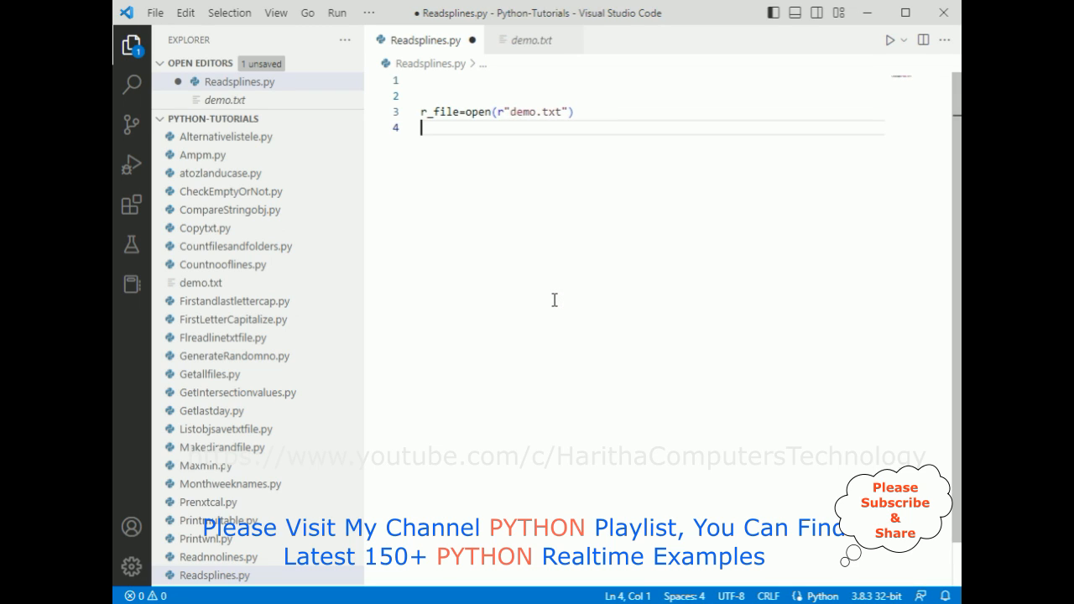
Add start_line=input("Enter the Start Line Number") as the next line.
{"action": "type", "text": "start"}
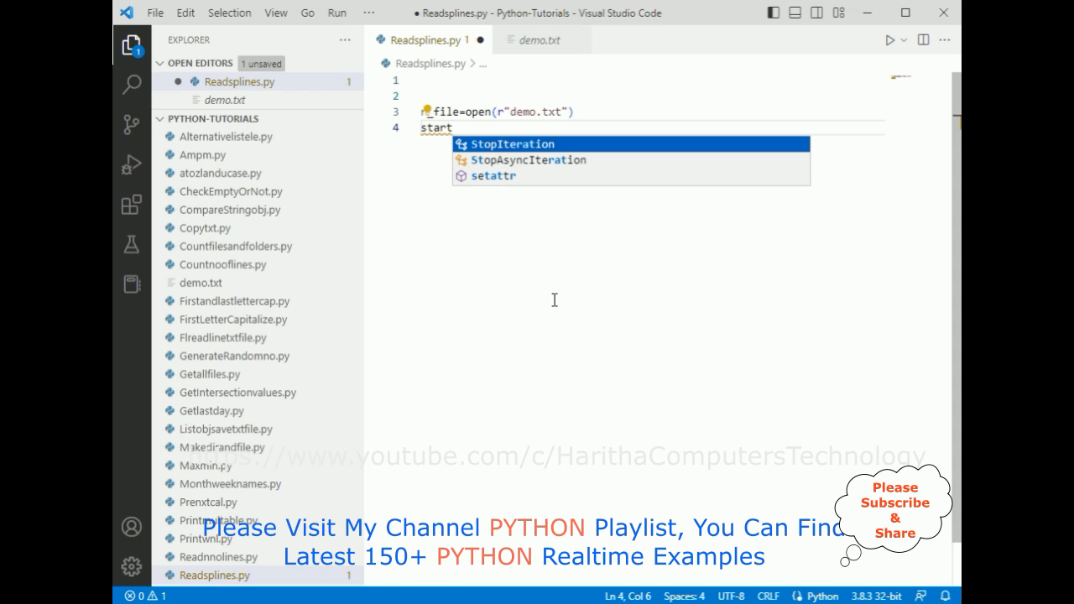
{"action": "type", "text": "_line"}
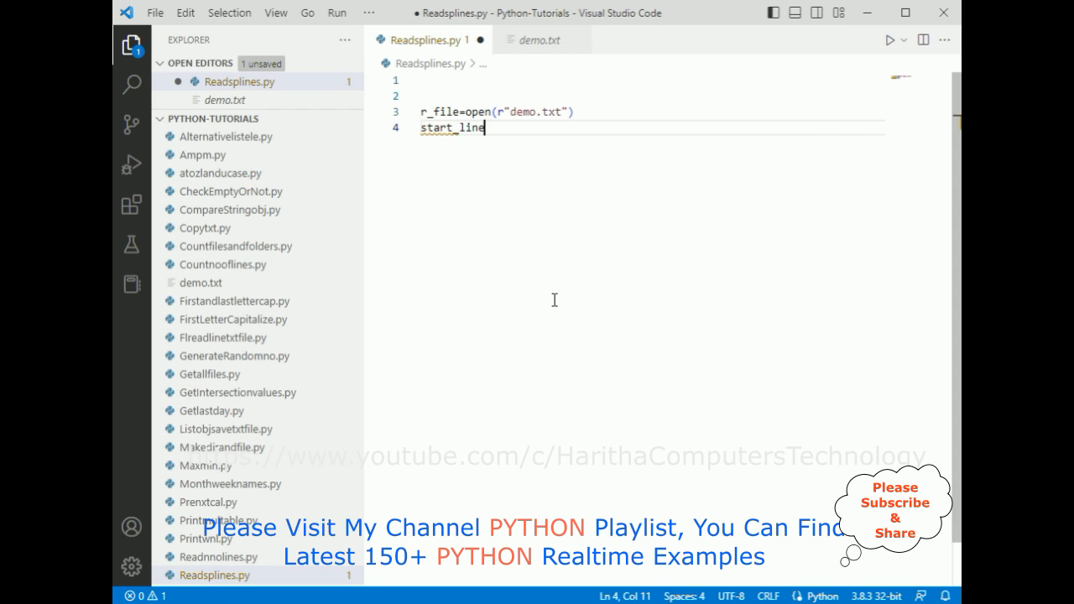
{"action": "type", "text": "="}
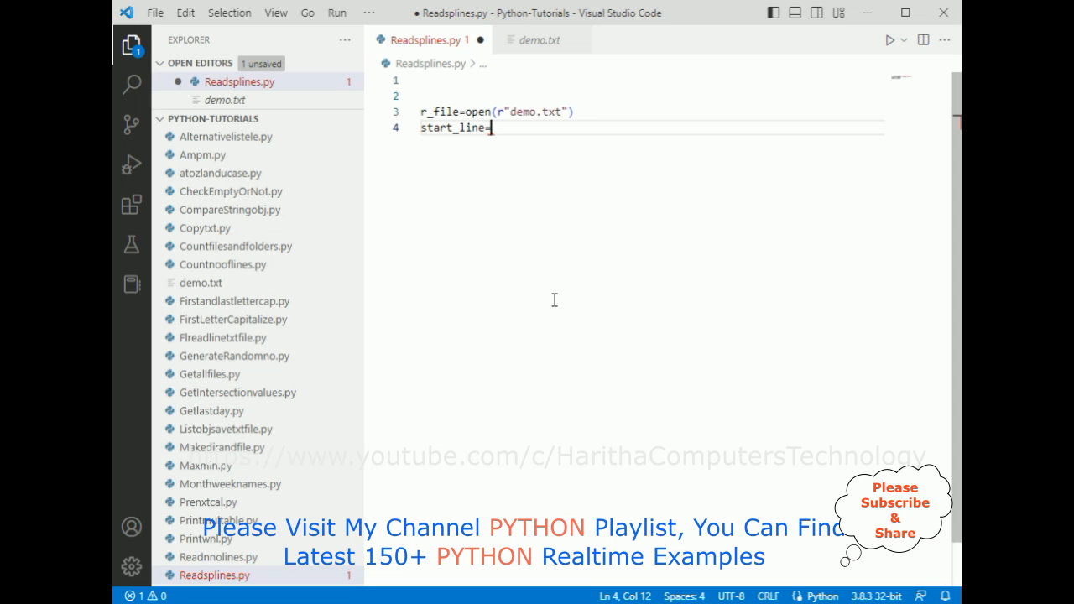
{"action": "type", "text": "input()"}
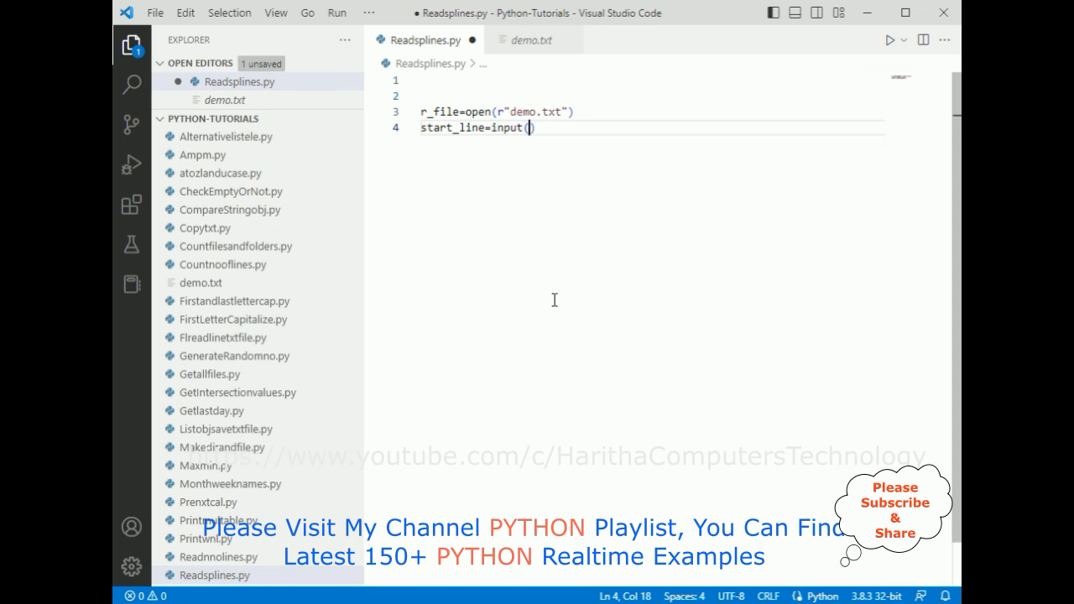
{"action": "type", "text": "\"Enter the St\""}
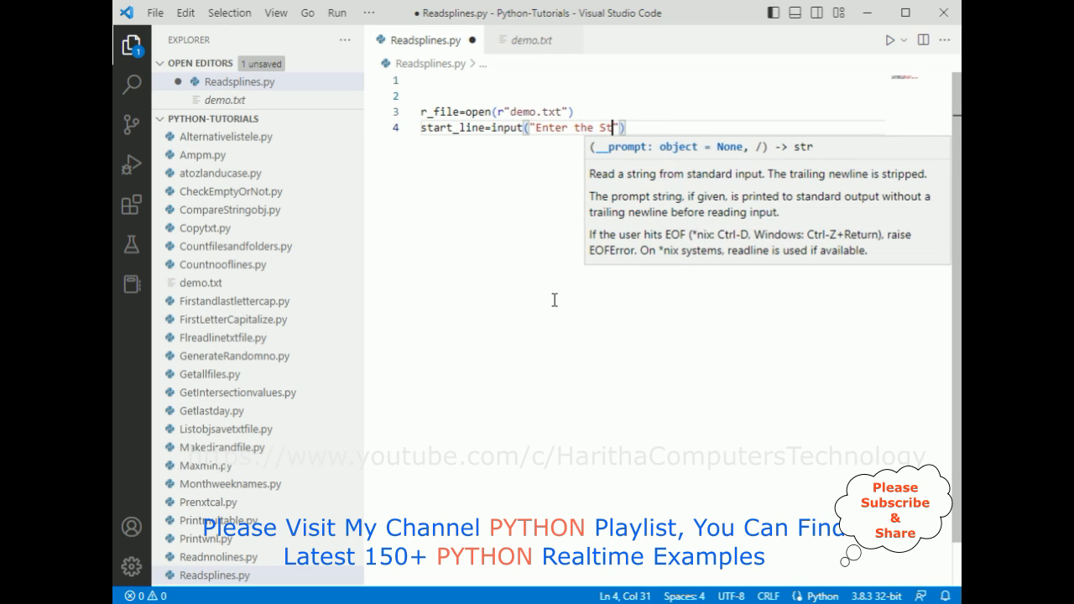
{"action": "type", "text": "art Line"}
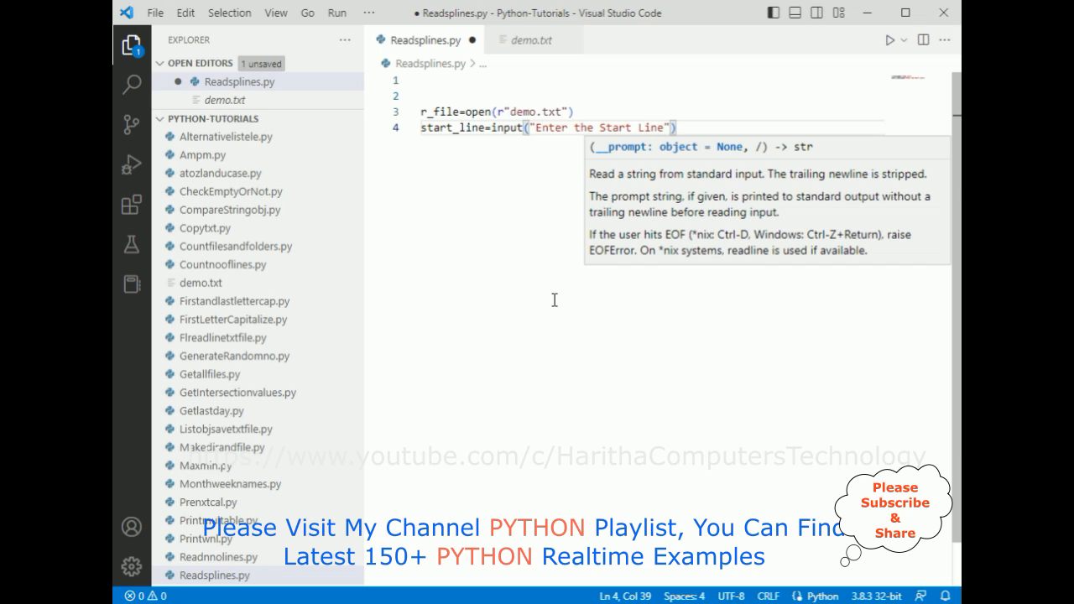
{"action": "type", "text": "Number :"}
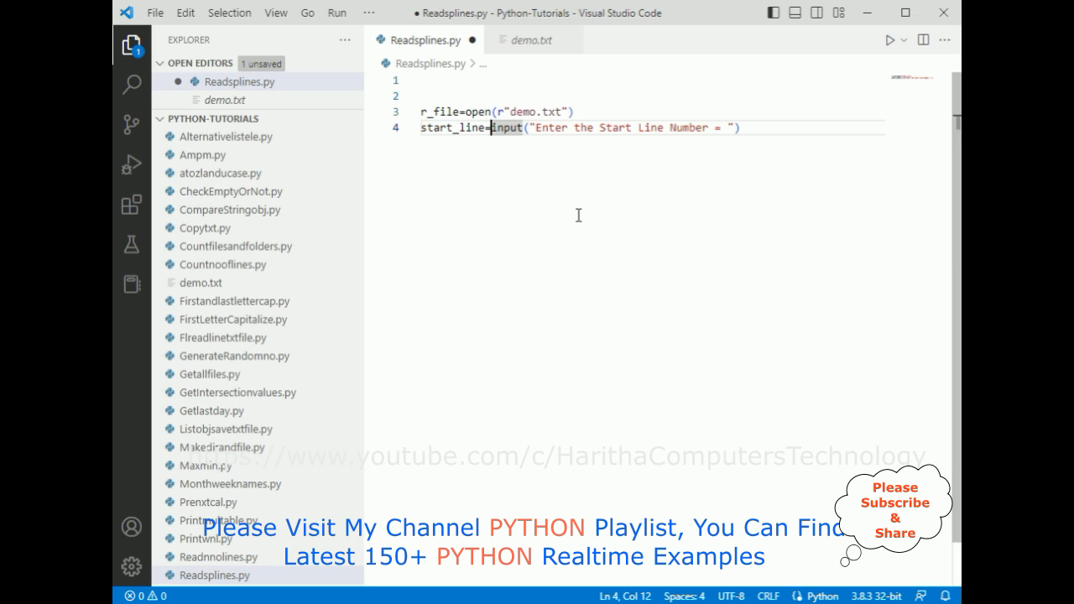
Wrap the start prompt in int() and duplicate it as an End_line prompt.
{"action": "type", "text": "int("}
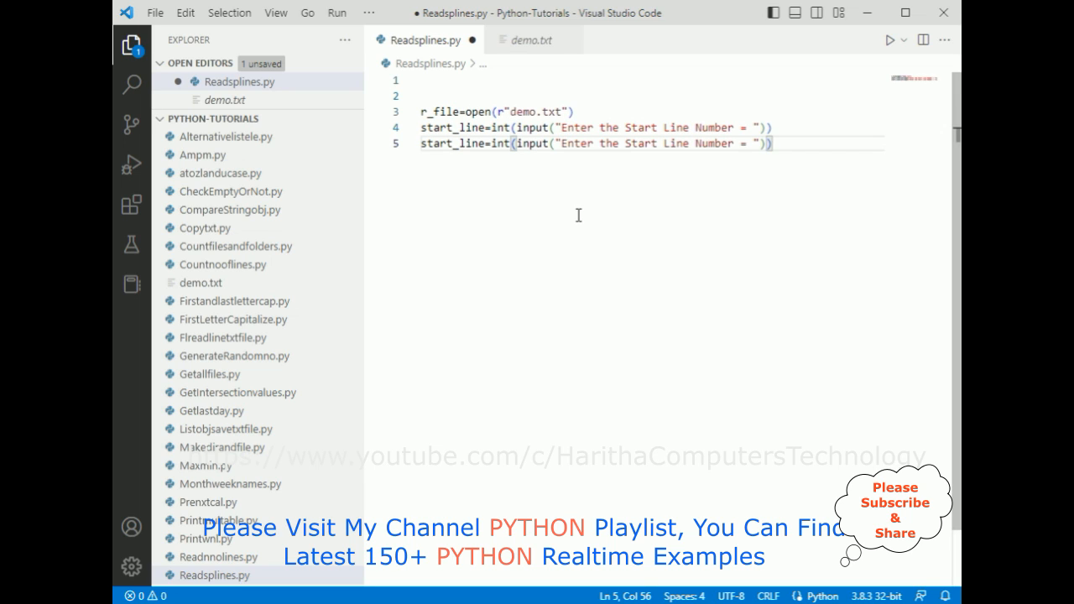
{"action": "double_click", "coordinate": [451, 143]}
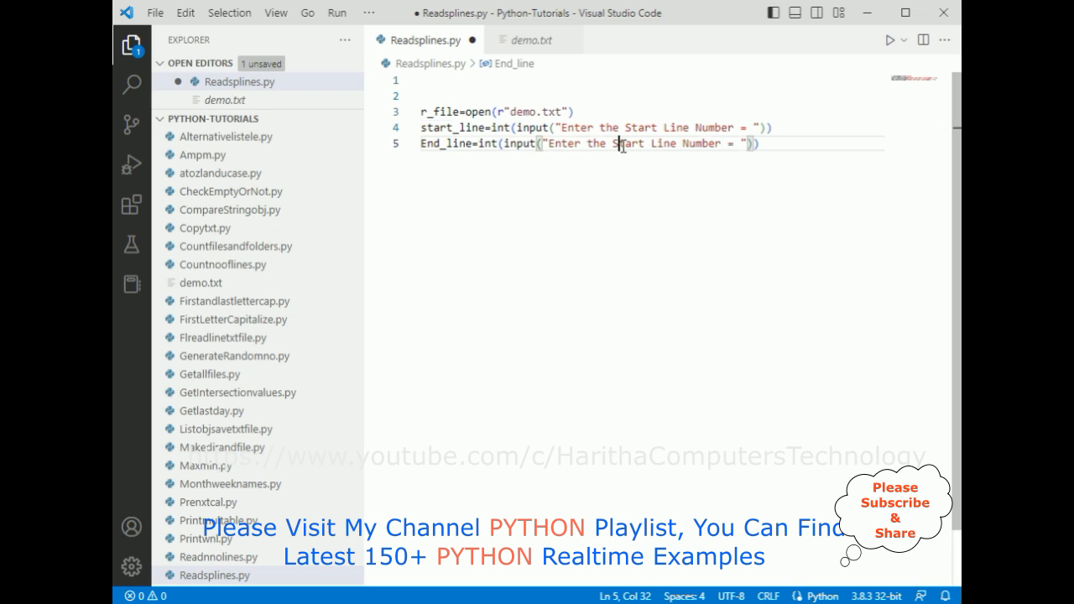
{"action": "type", "text": "End"}
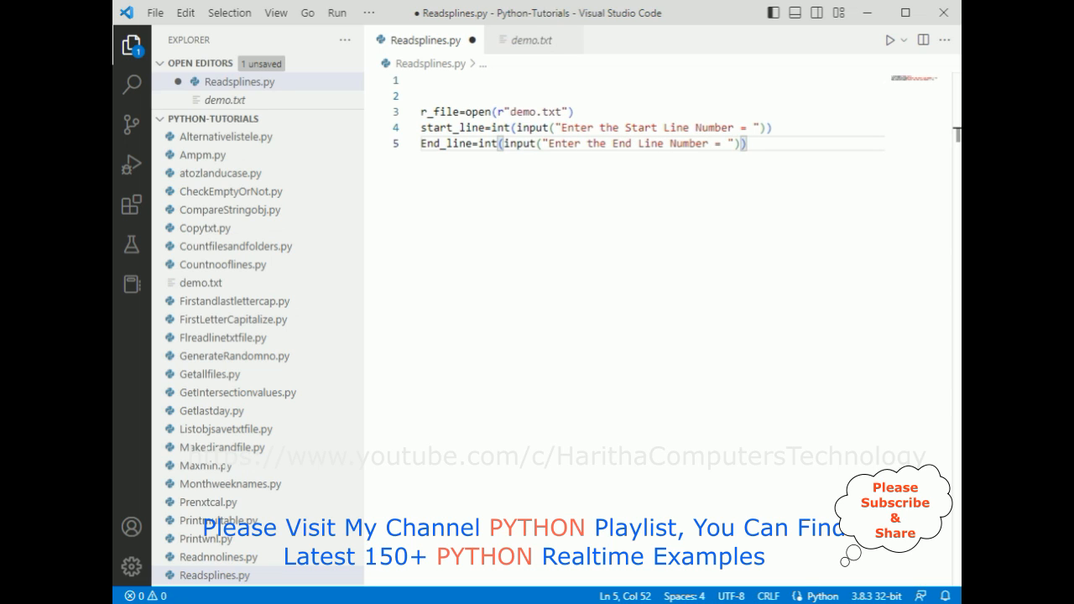
{"action": "mouse_move", "coordinate": [733, 224]}
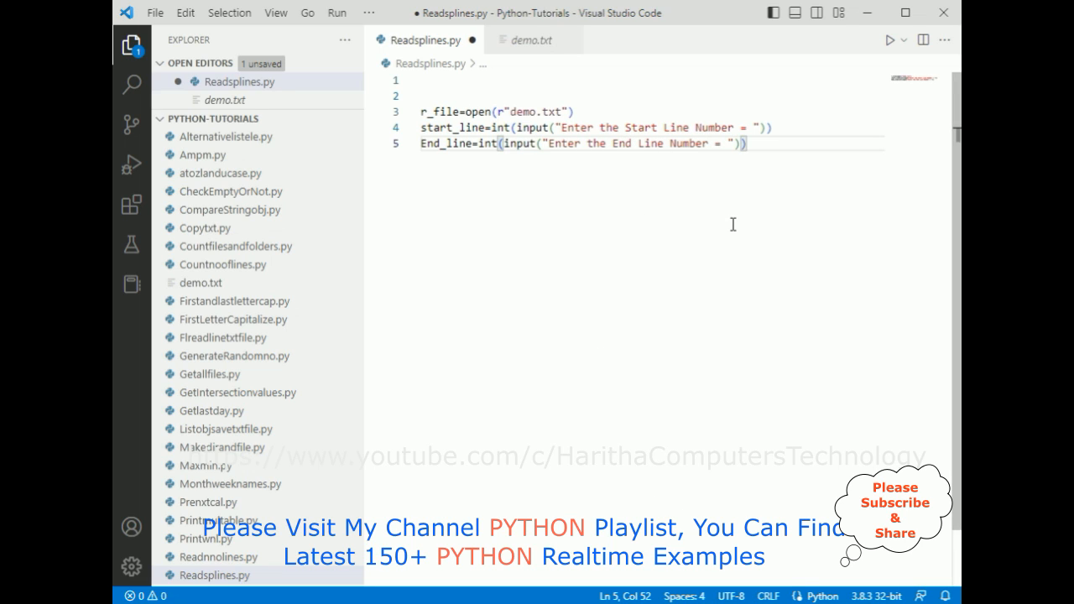
Write 'for result in r_file.readlines()[start_line-1:End_line]:', checking demo.txt's lines.
{"action": "key", "text": "Enter"}
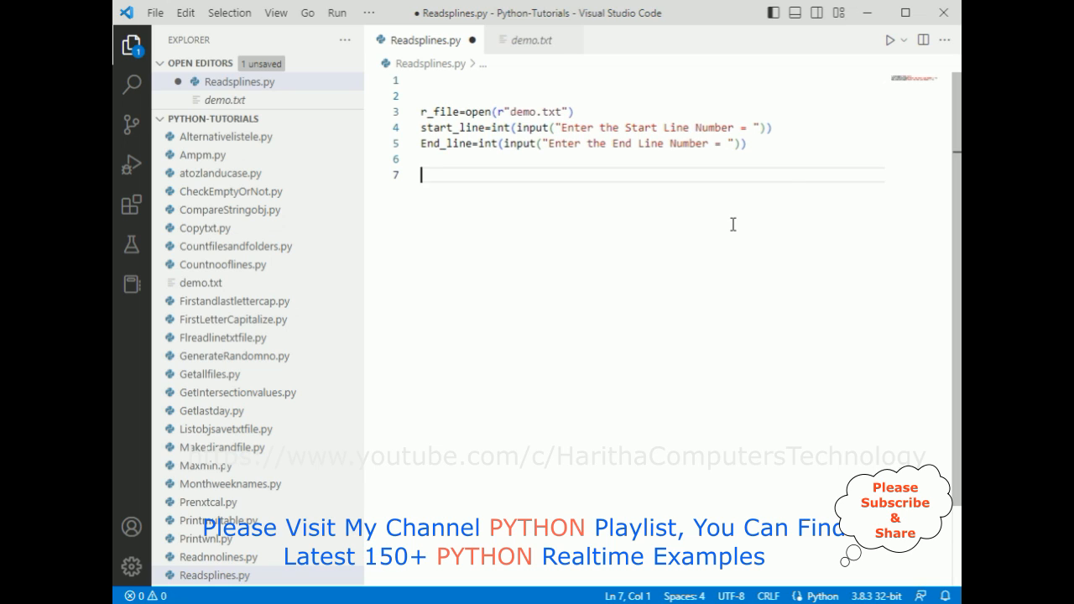
{"action": "type", "text": "for result in"}
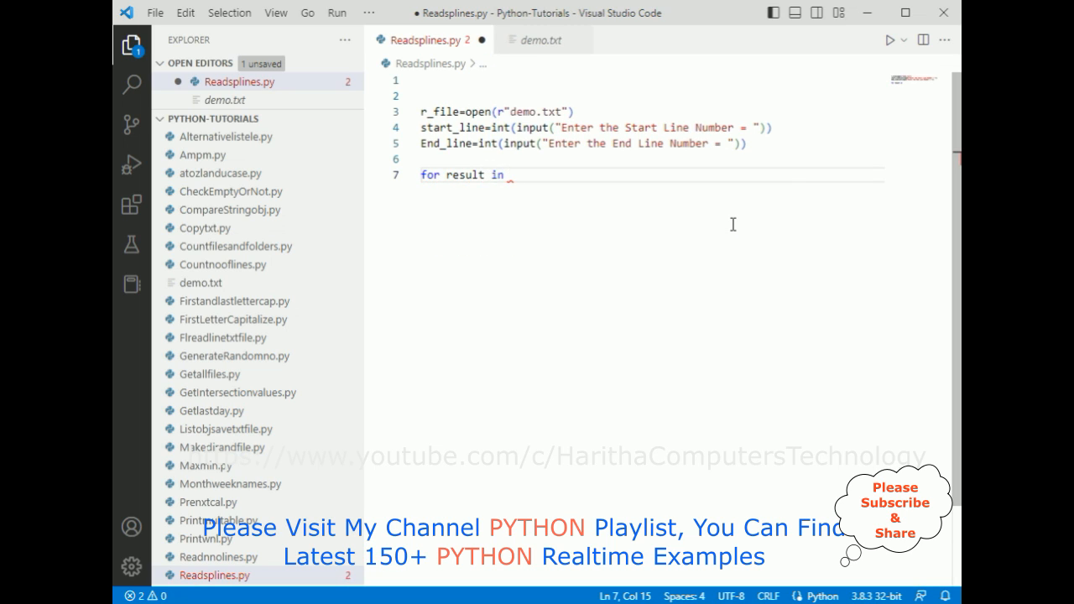
{"action": "type", "text": "r_file"}
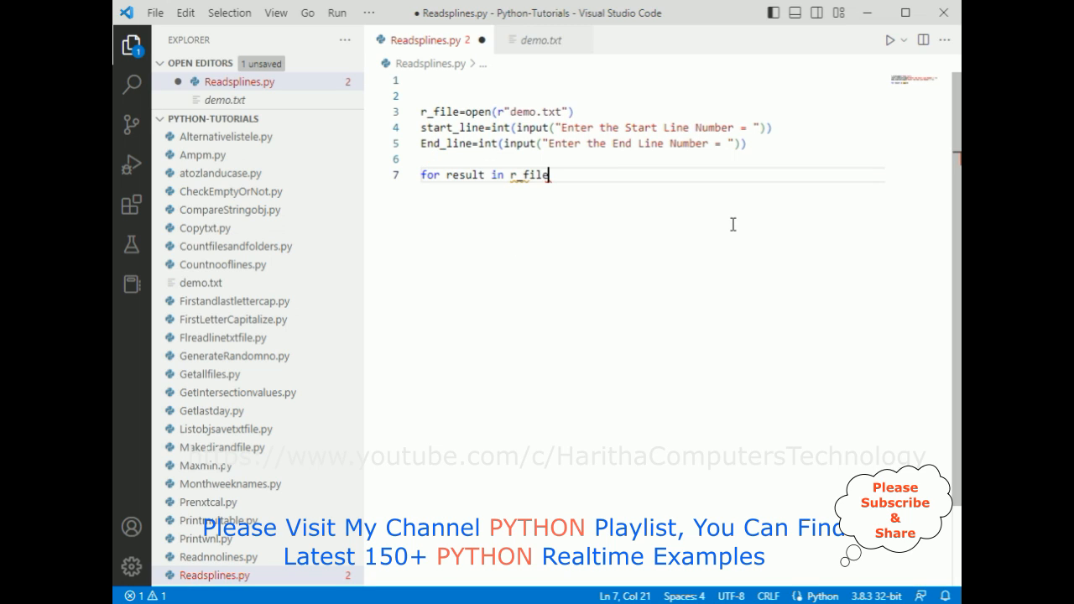
{"action": "type", "text": ".readlines("}
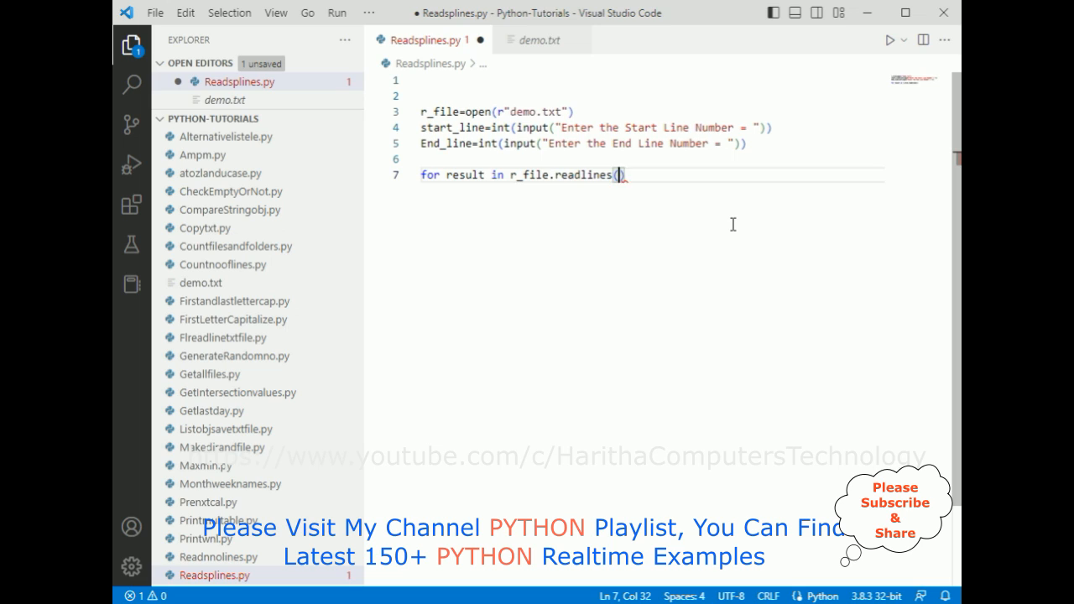
{"action": "type", "text": "[]"}
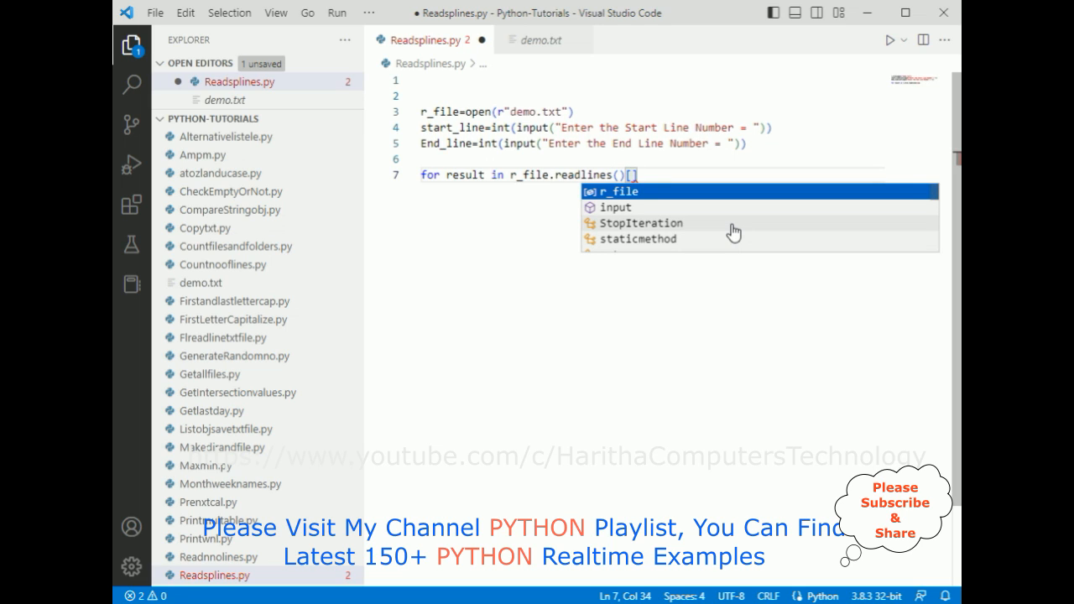
{"action": "type", "text": "stat"}
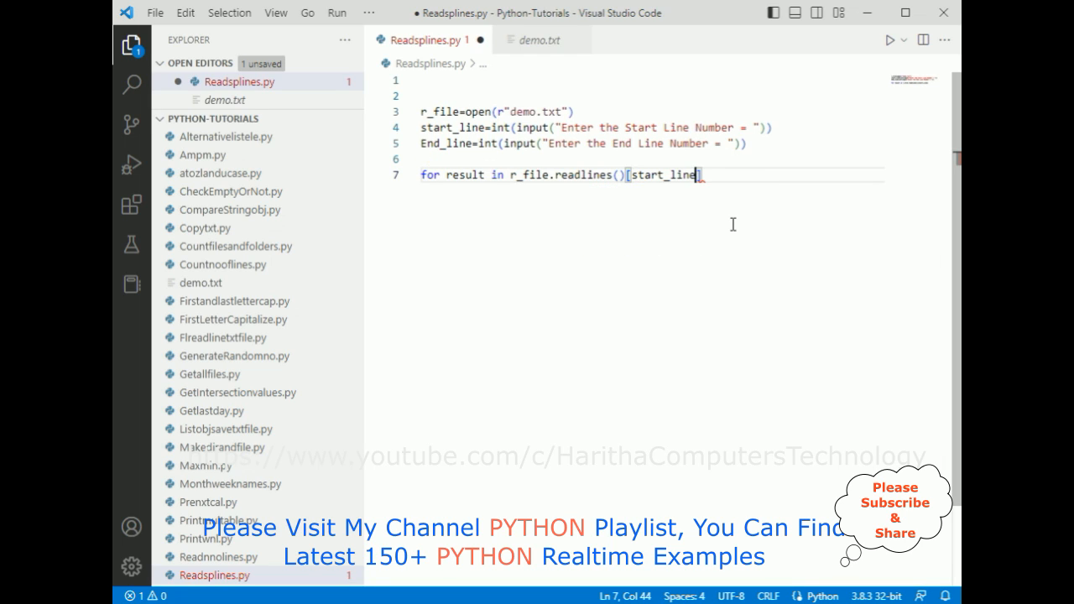
{"action": "type", "text": "-1"}
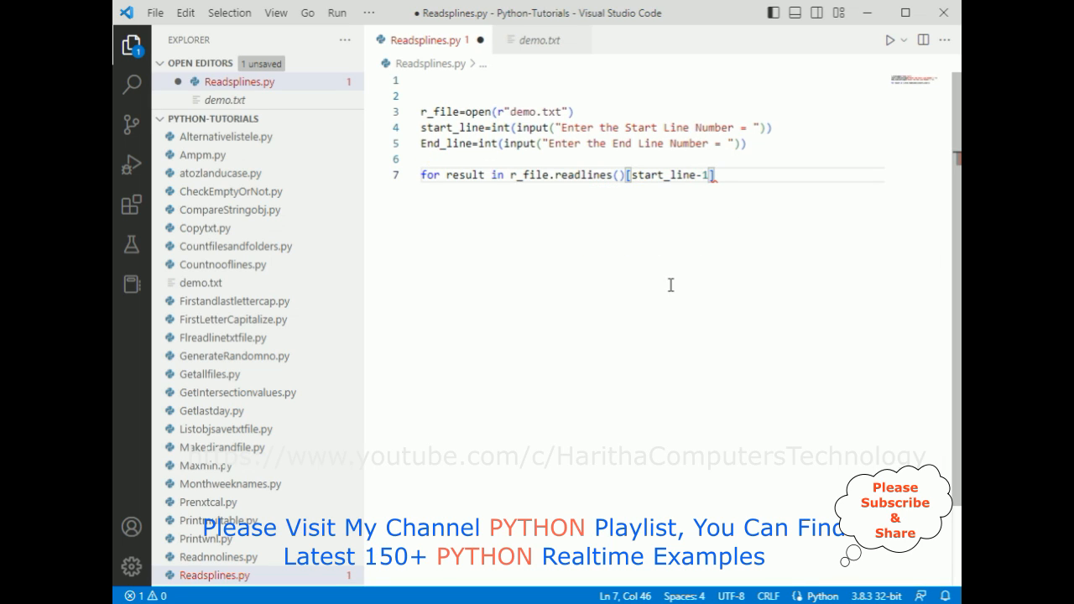
{"action": "left_click", "coordinate": [540, 40]}
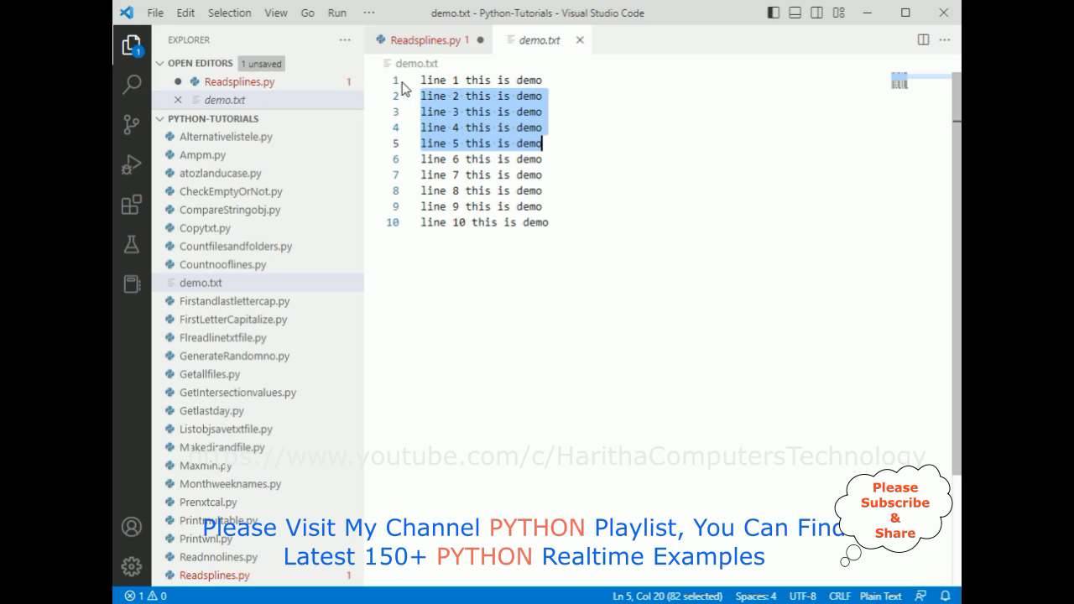
{"action": "left_click", "coordinate": [428, 40]}
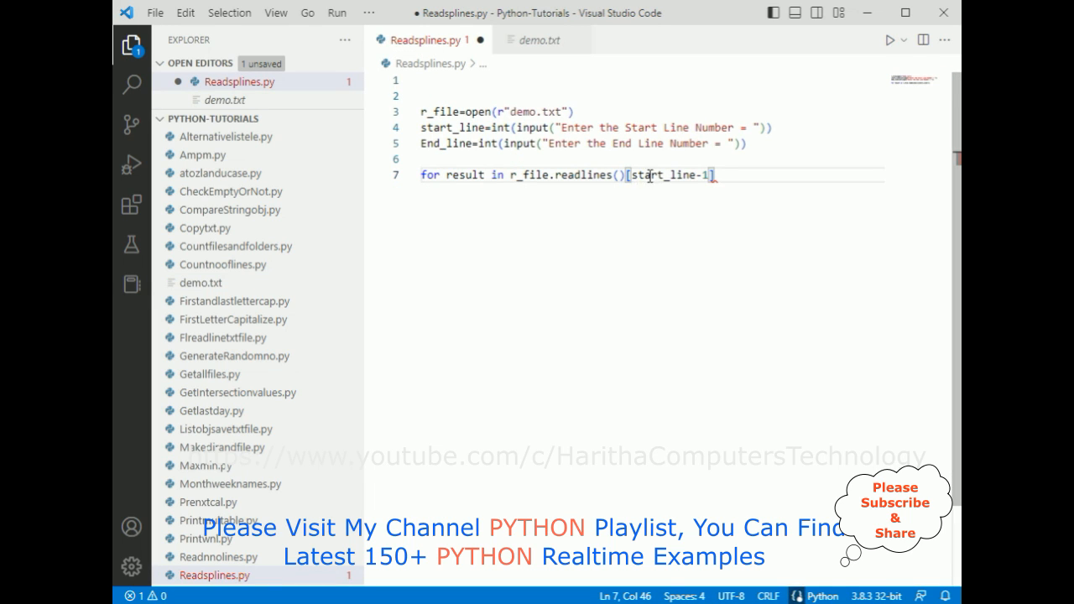
{"action": "mouse_move", "coordinate": [663, 174]}
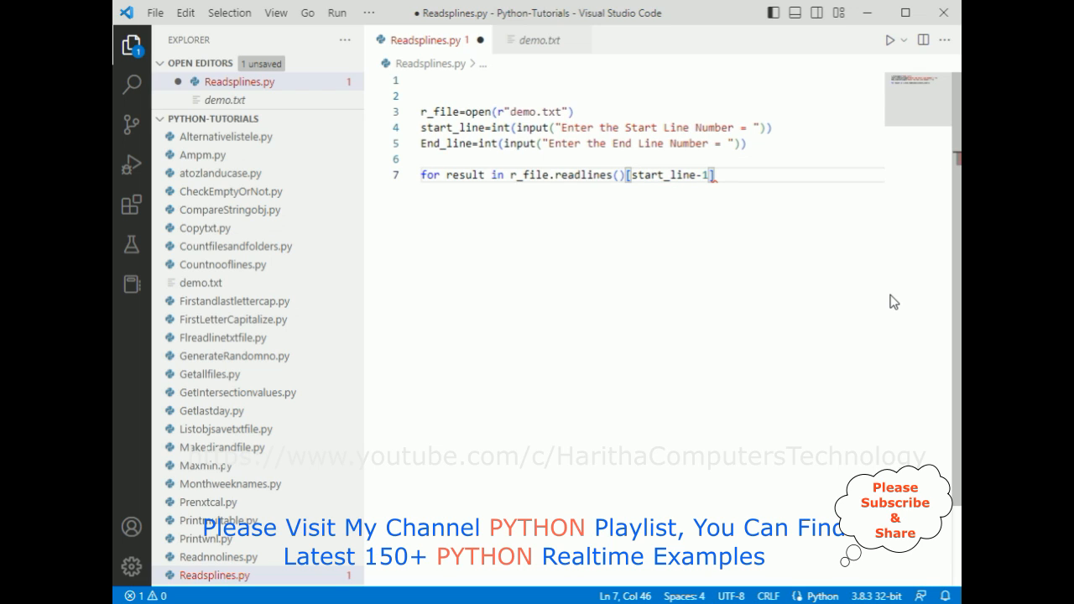
{"action": "type", "text": ":end"}
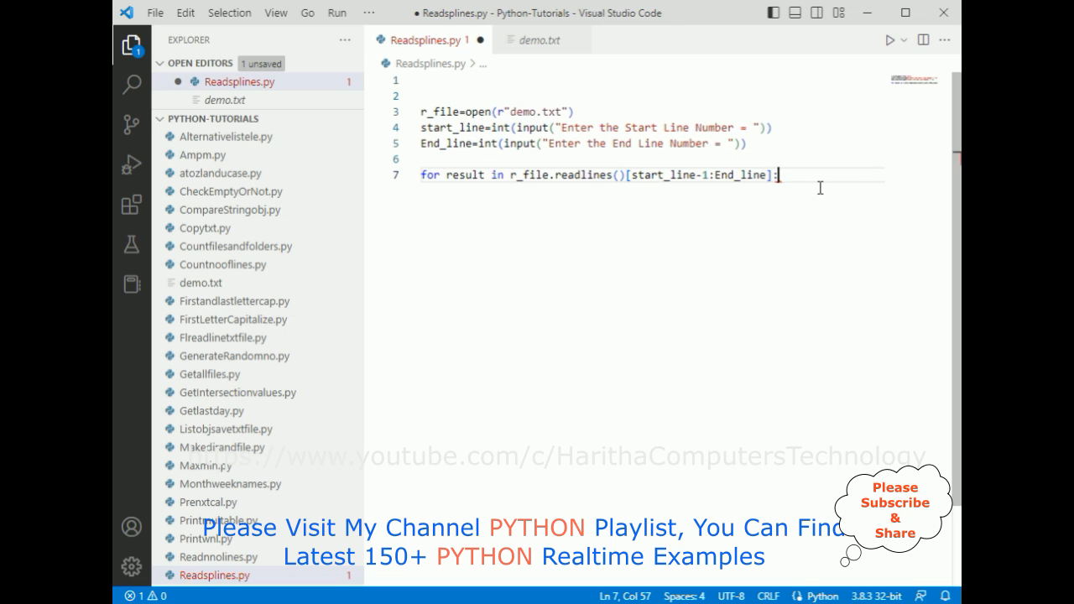
Add print(result, end="") inside the loop and save Readsplines.py.
{"action": "type", "text": "print"}
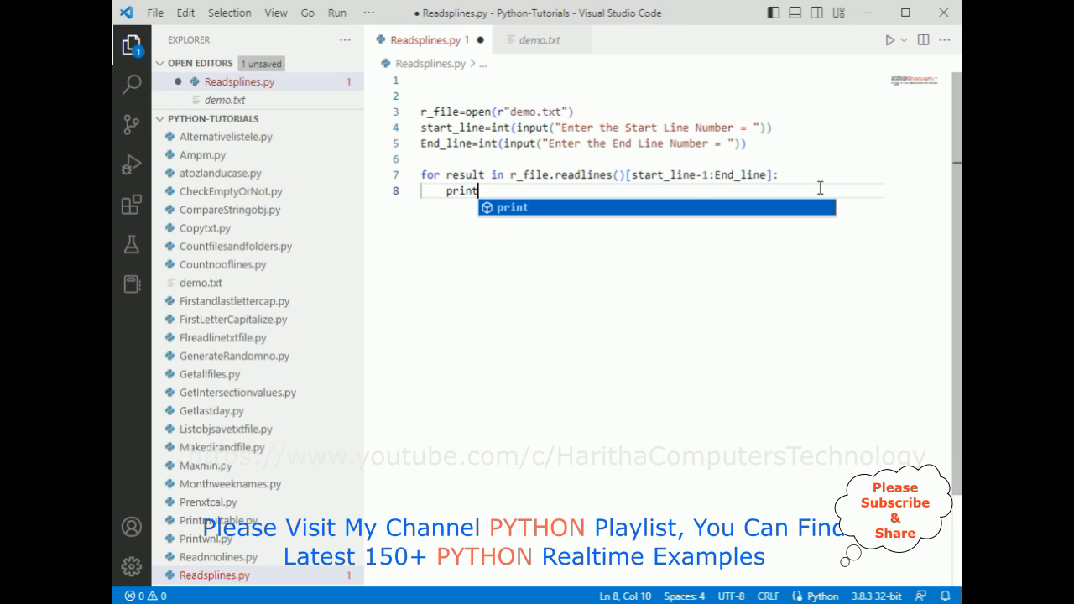
{"action": "type", "text": "(result"}
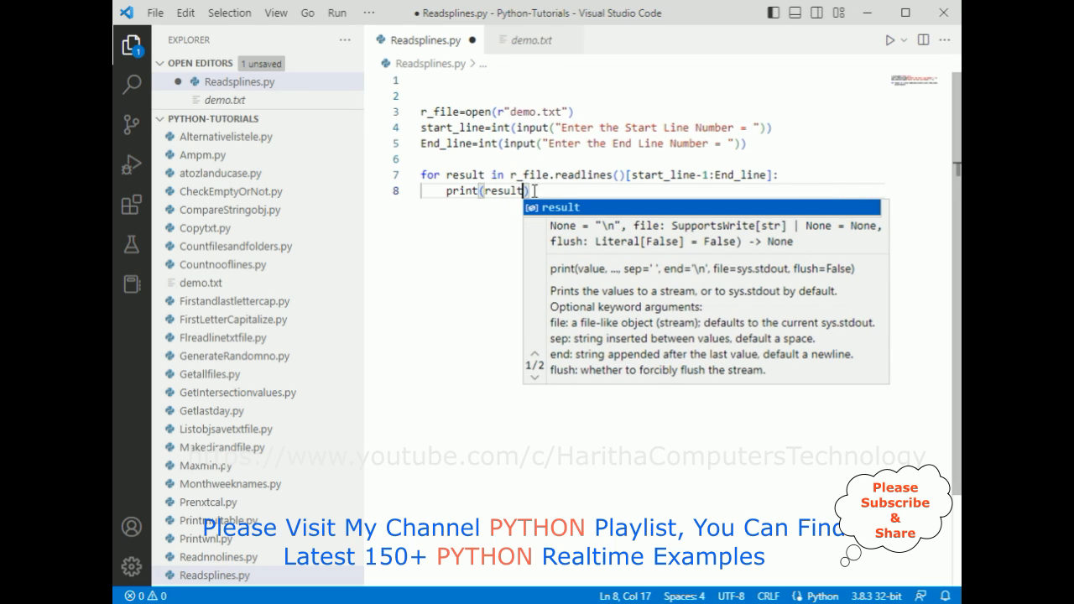
{"action": "type", "text": ","}
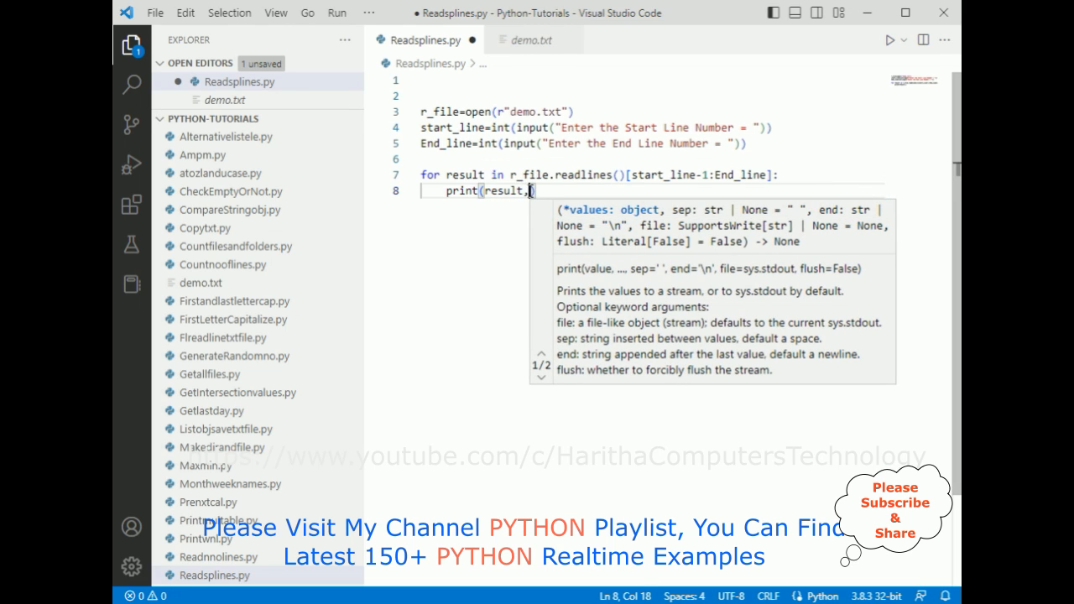
{"action": "type", "text": "end="}
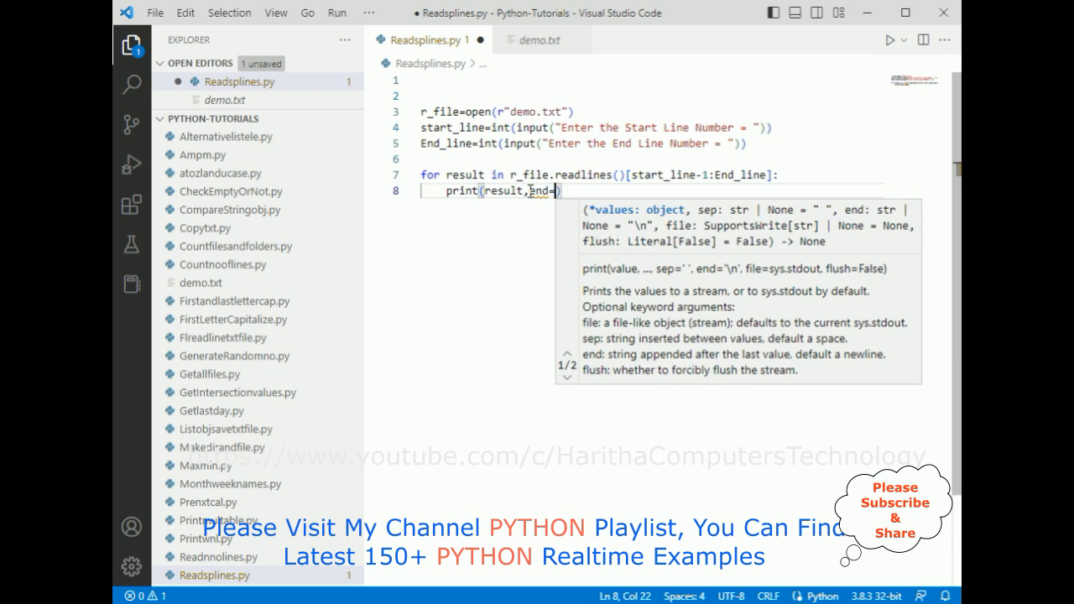
{"action": "type", "text": "\""}
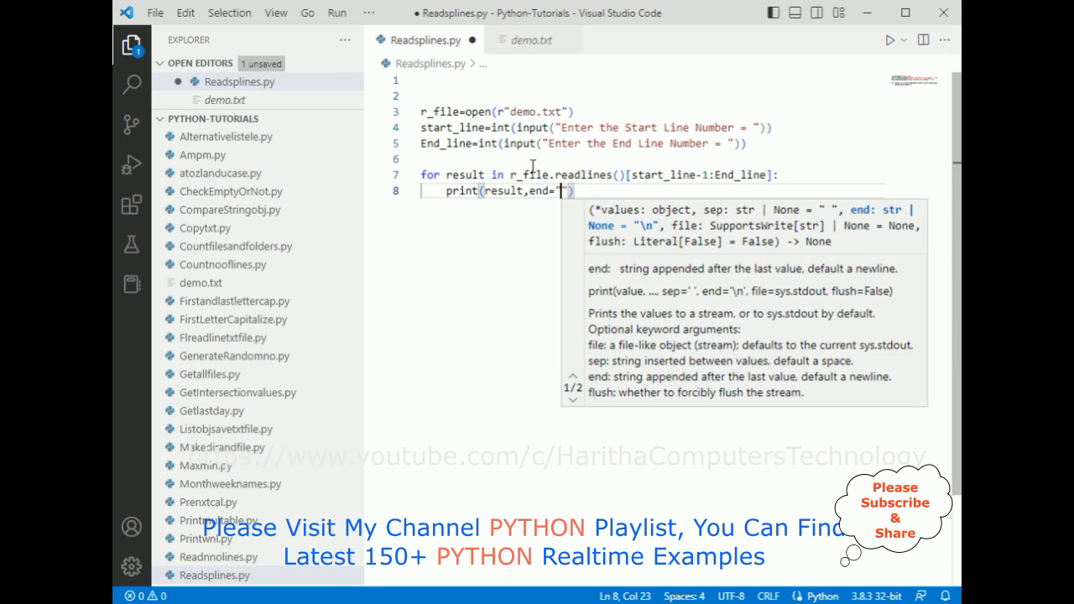
{"action": "mouse_move", "coordinate": [491, 258]}
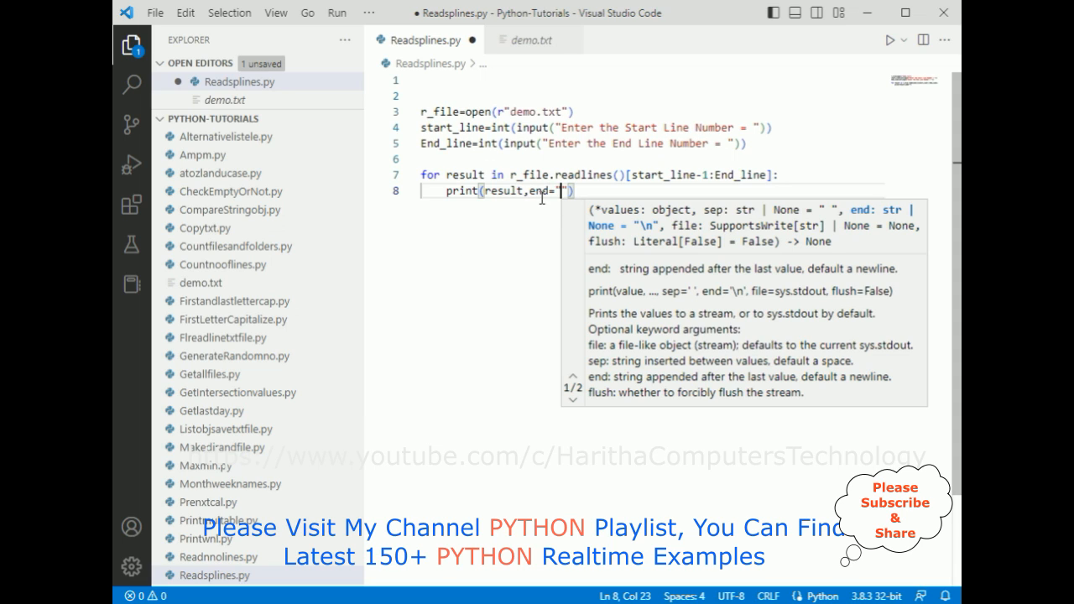
{"action": "type", "text": "\""}
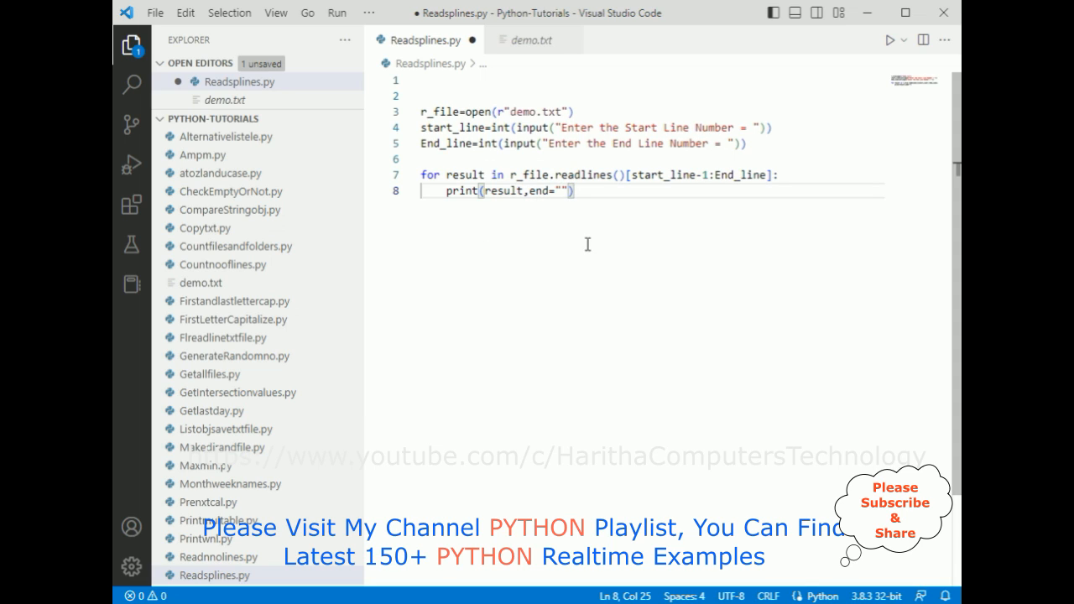
{"action": "key", "text": "ctrl+s"}
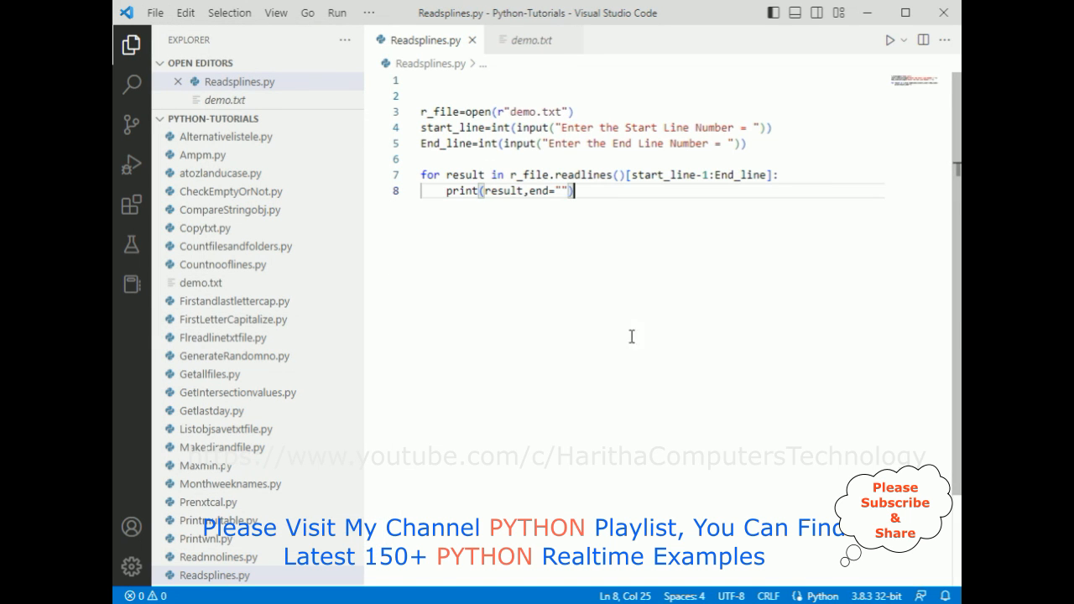
Open a terminal via View and run readsplines.py with start line 4, end line 7.
{"action": "left_click", "coordinate": [275, 12]}
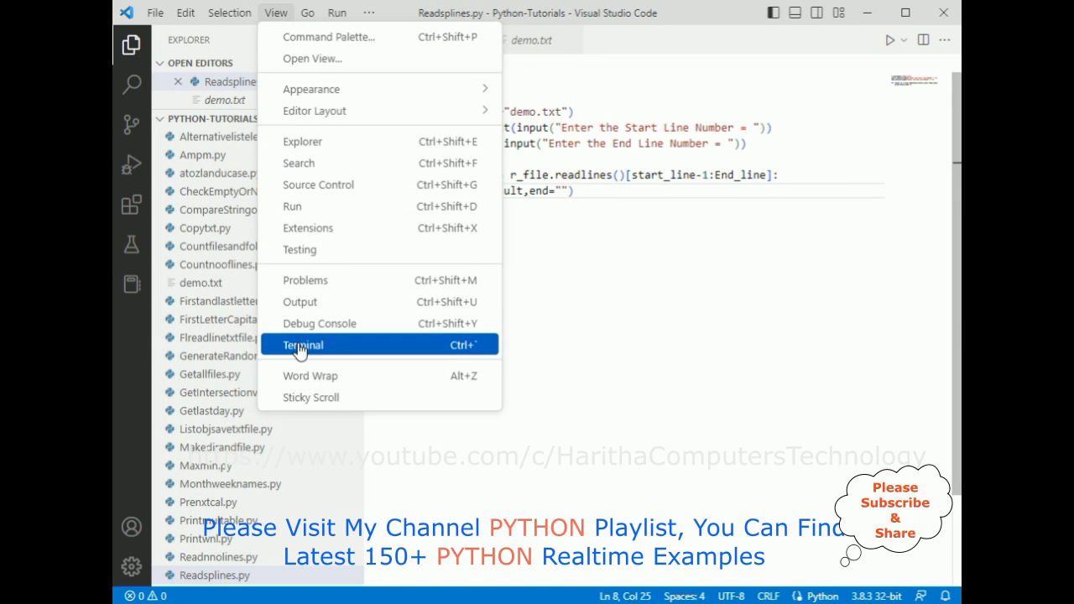
{"action": "left_click", "coordinate": [302, 345]}
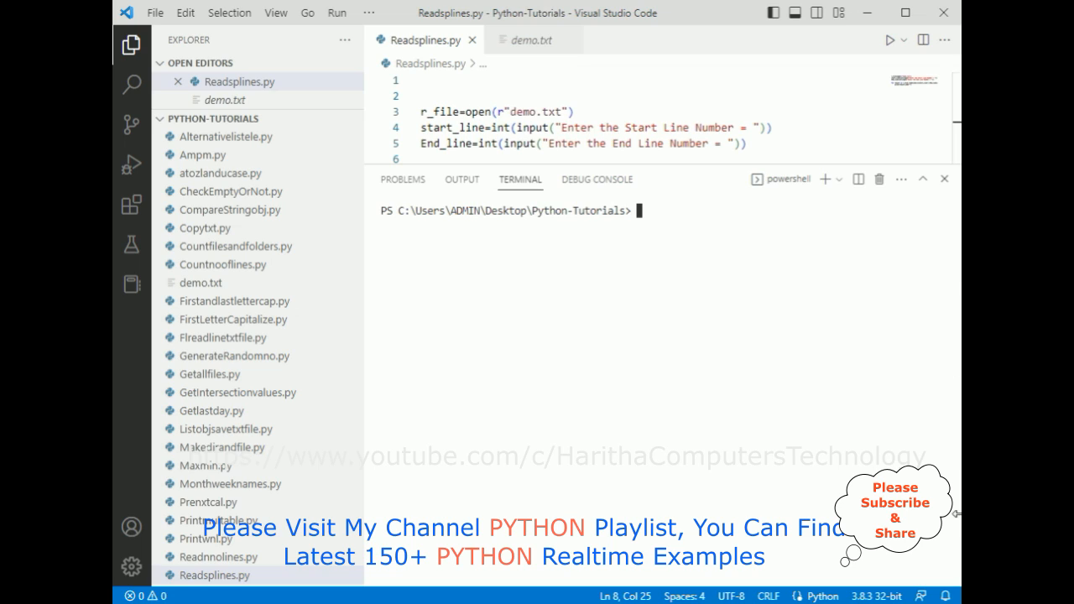
{"action": "type", "text": "python"}
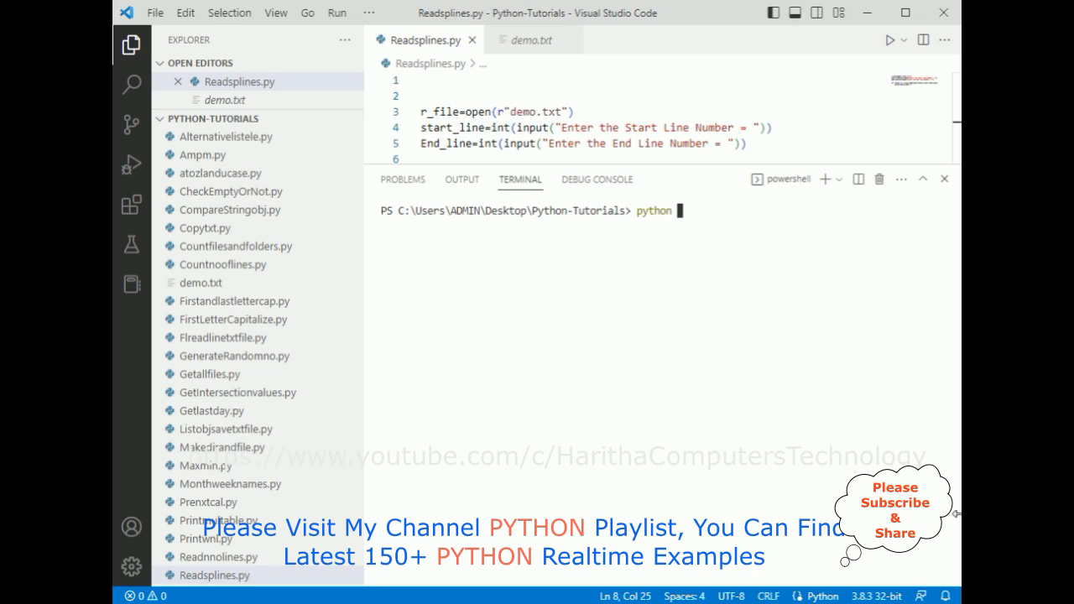
{"action": "type", "text": "readsplines."}
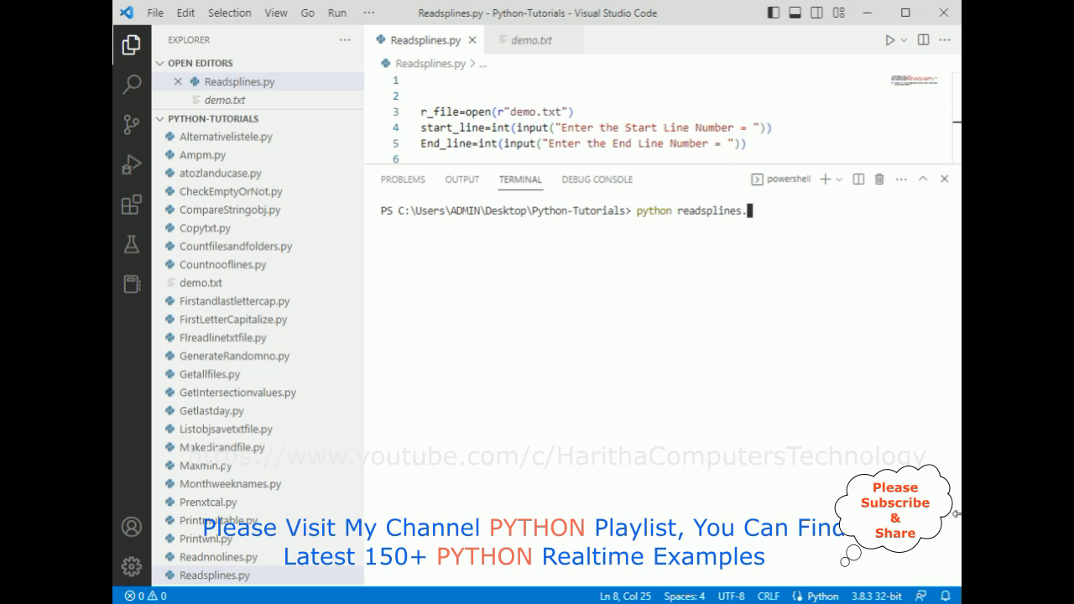
{"action": "key", "text": "enter"}
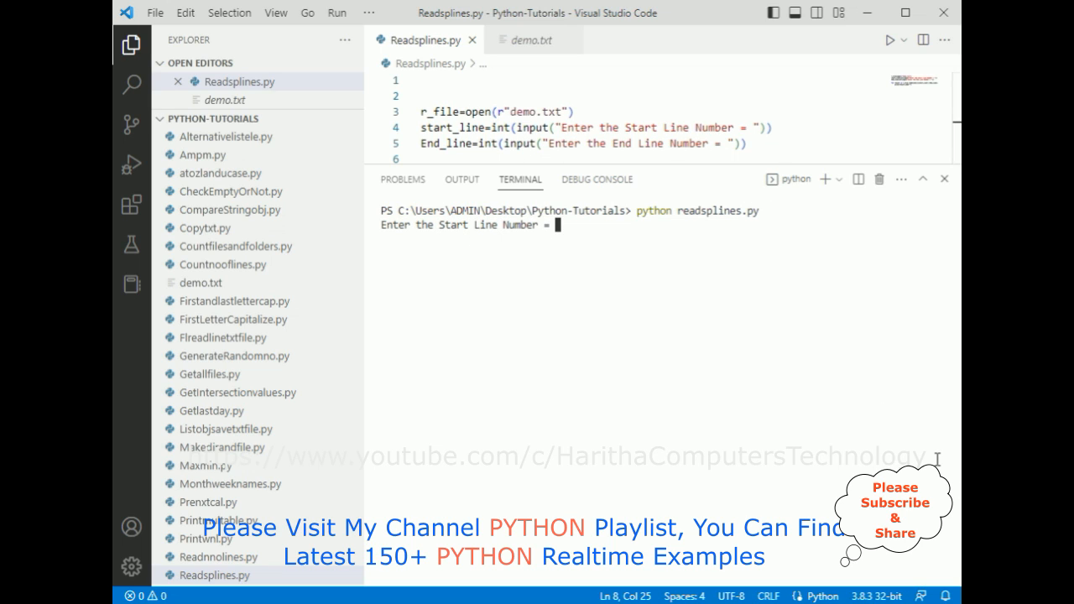
{"action": "type", "text": "4"}
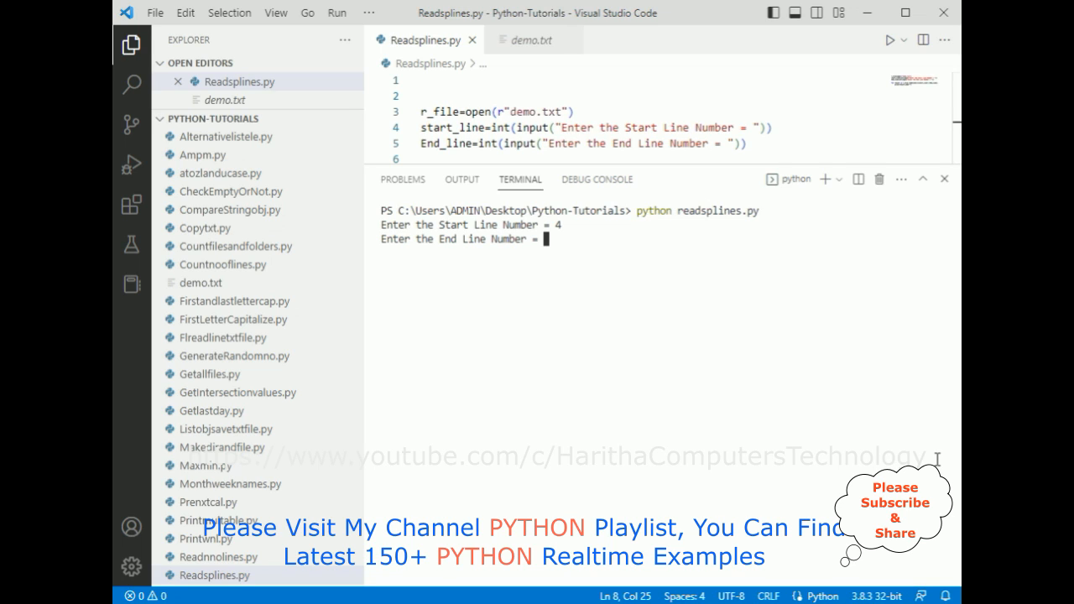
{"action": "type", "text": "7"}
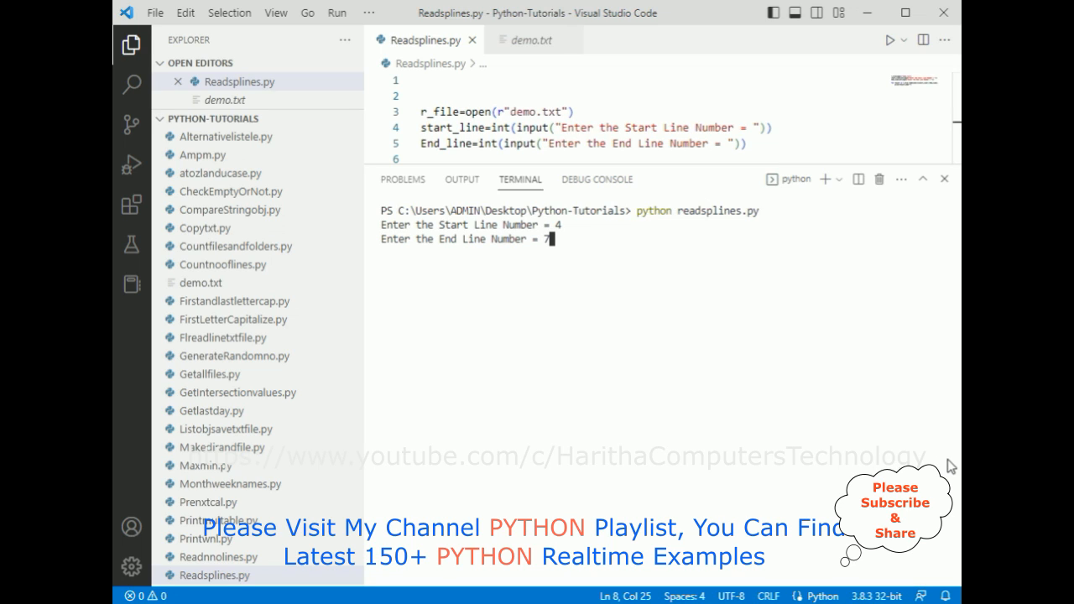
{"action": "mouse_move", "coordinate": [661, 328]}
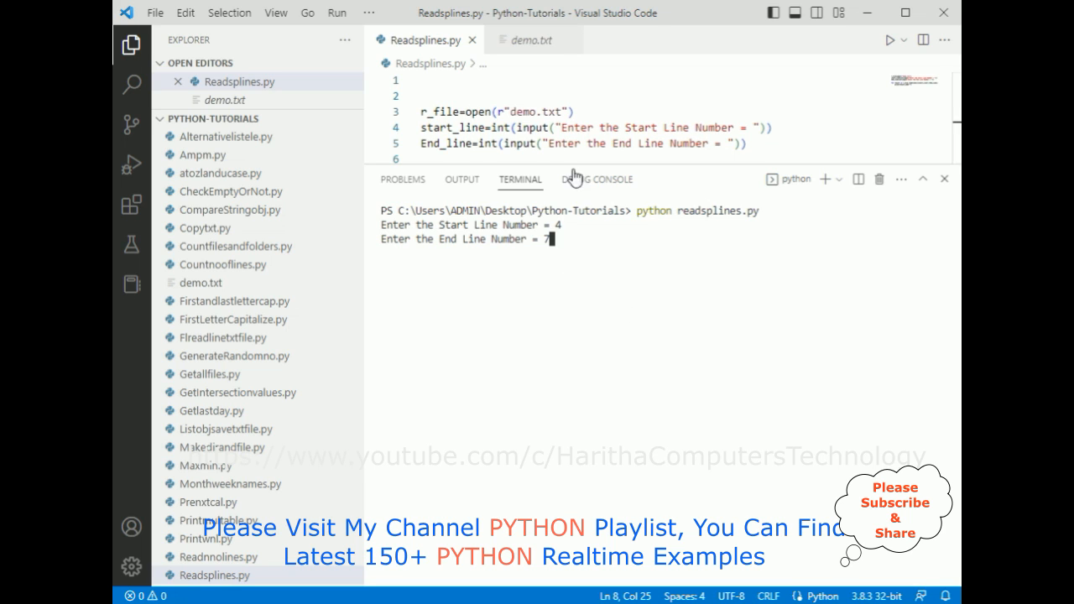
Highlight lines 4–7 in demo.txt, then compare them with the terminal output in Readsplines.py.
{"action": "left_click", "coordinate": [534, 39]}
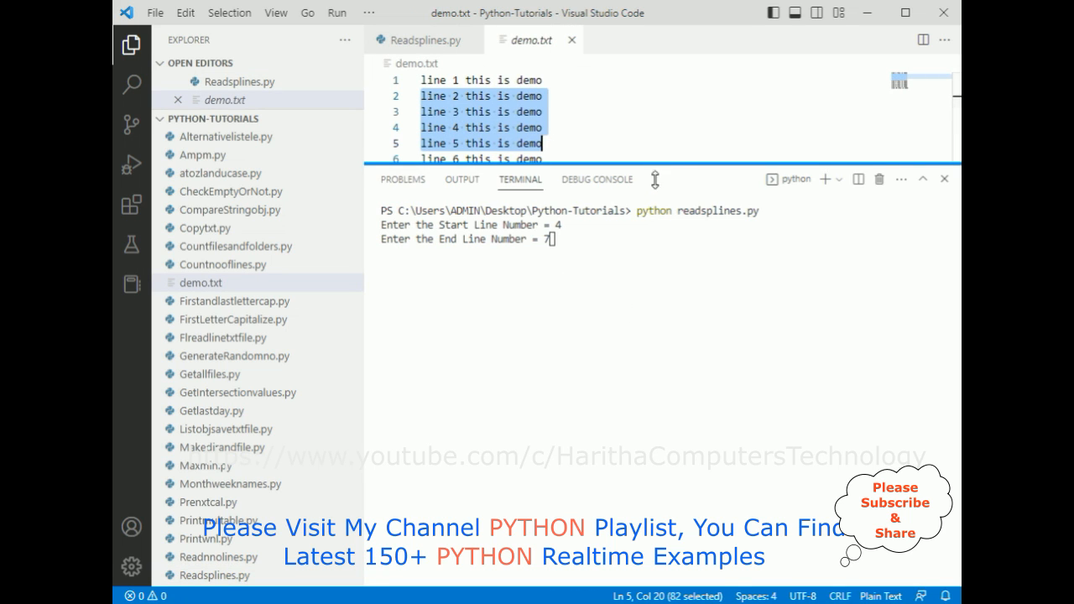
{"action": "left_click", "coordinate": [644, 143]}
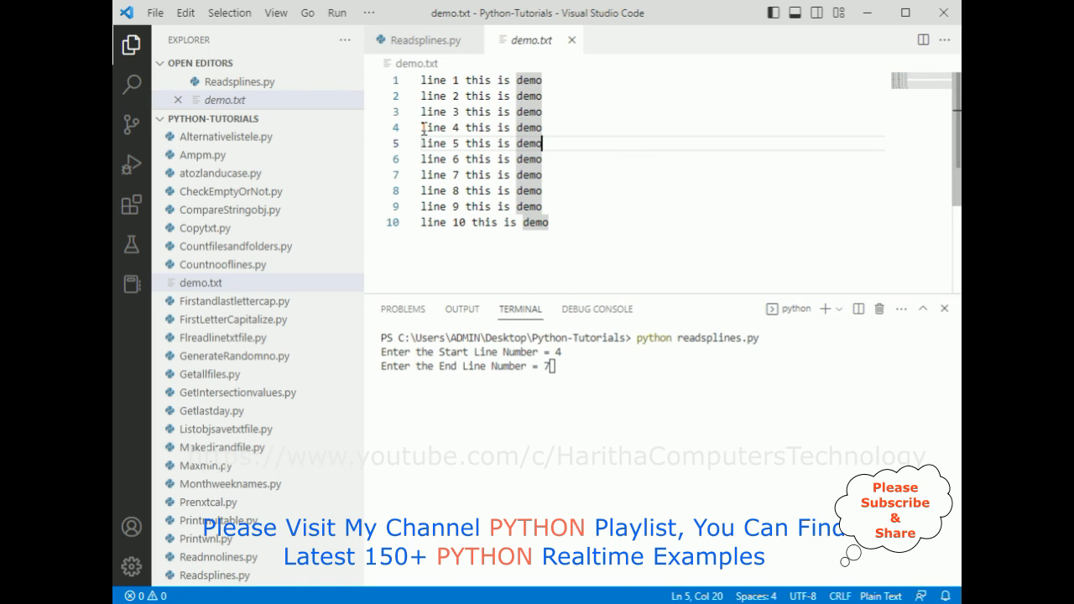
{"action": "left_click_drag", "start_coordinate": [422, 128], "coordinate": [542, 175]}
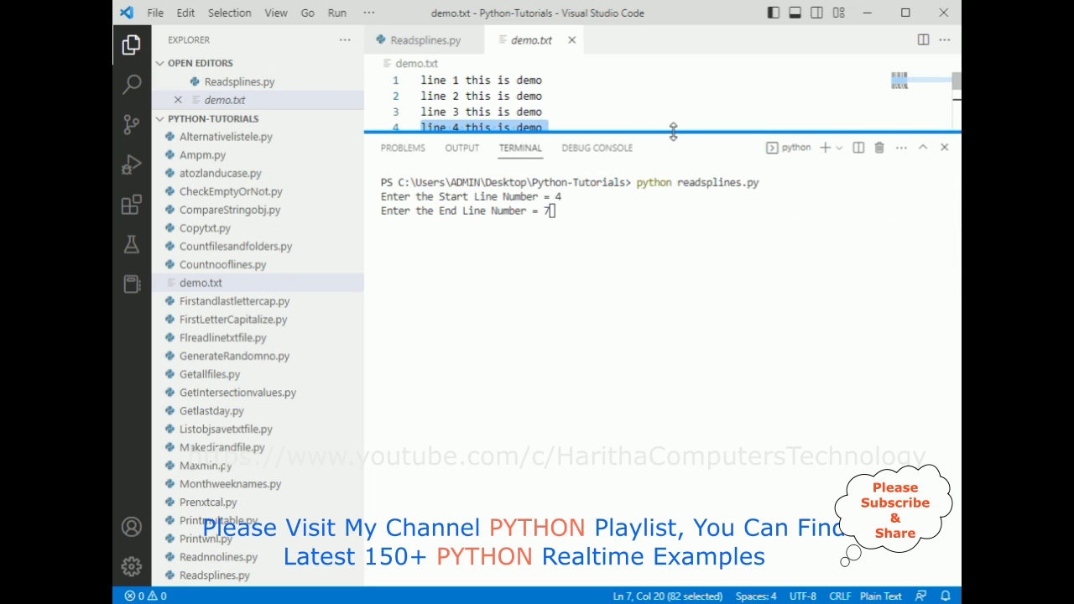
{"action": "left_click", "coordinate": [426, 40]}
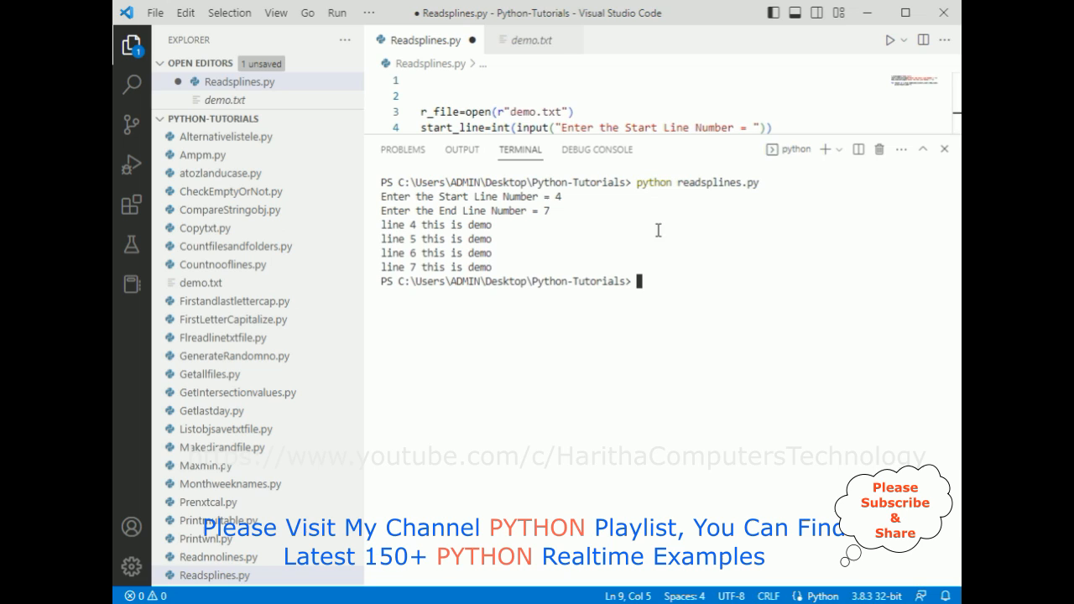
{"action": "left_click_drag", "start_coordinate": [382, 224], "coordinate": [475, 239]}
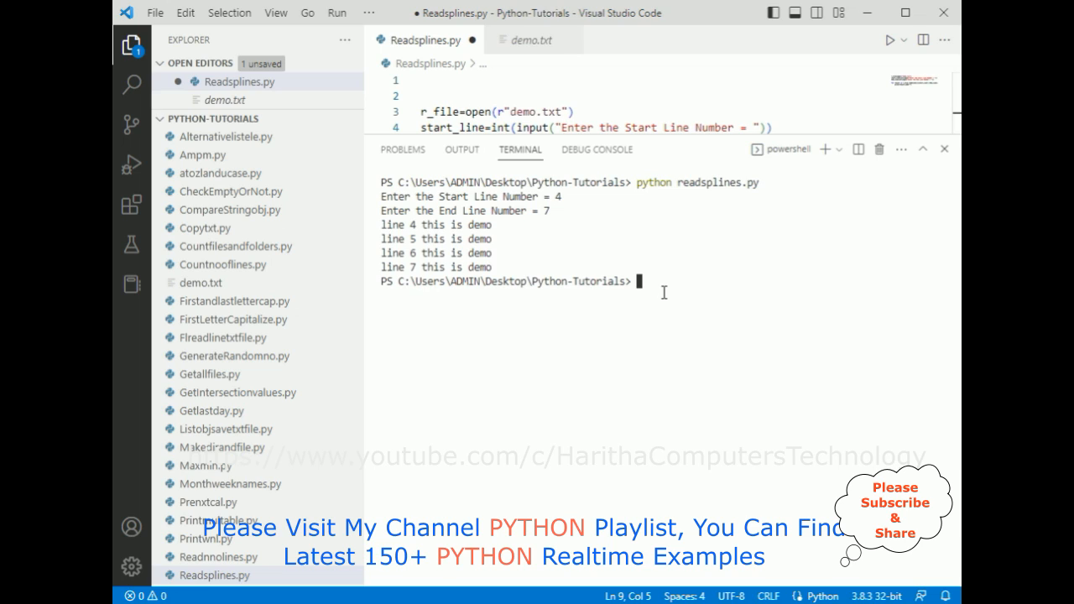
Run python readsplines.py with start and end line 2, then compare with demo.txt.
{"action": "type", "text": "python readsplines.py"}
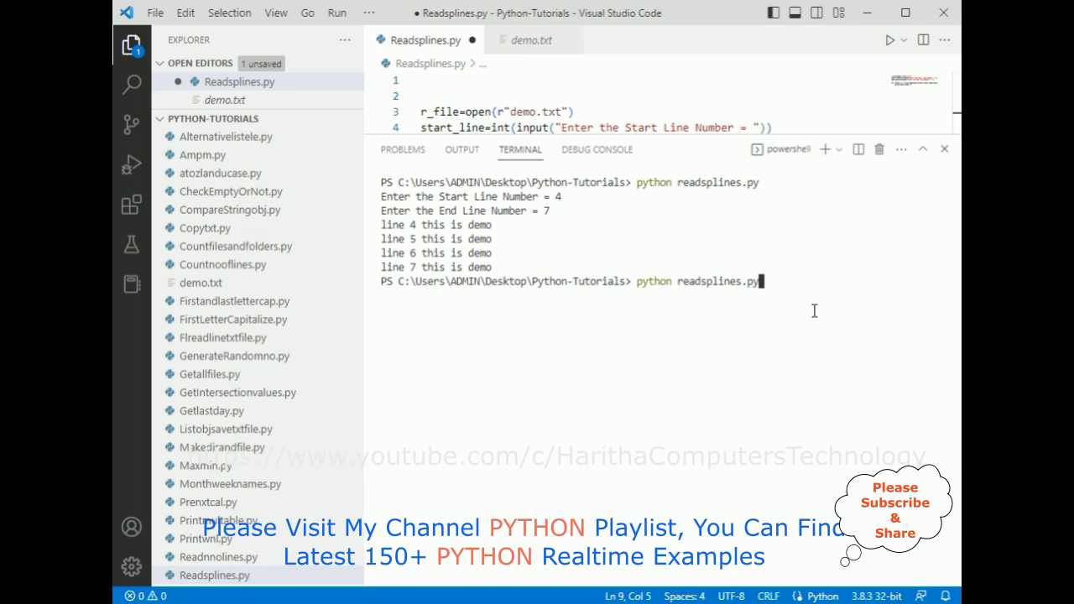
{"action": "type", "text": "2"}
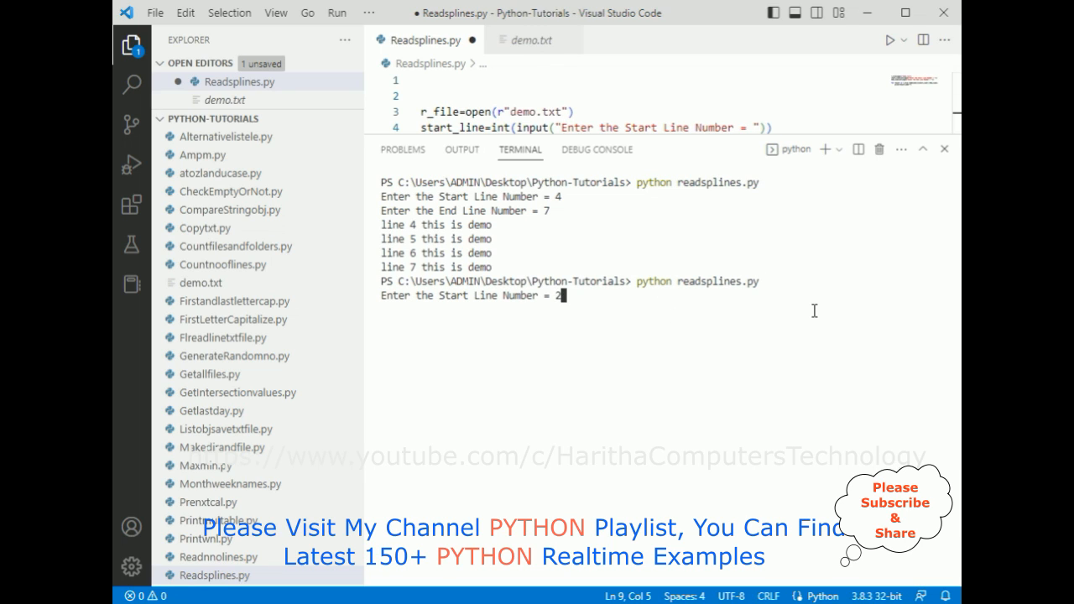
{"action": "type", "text": "2"}
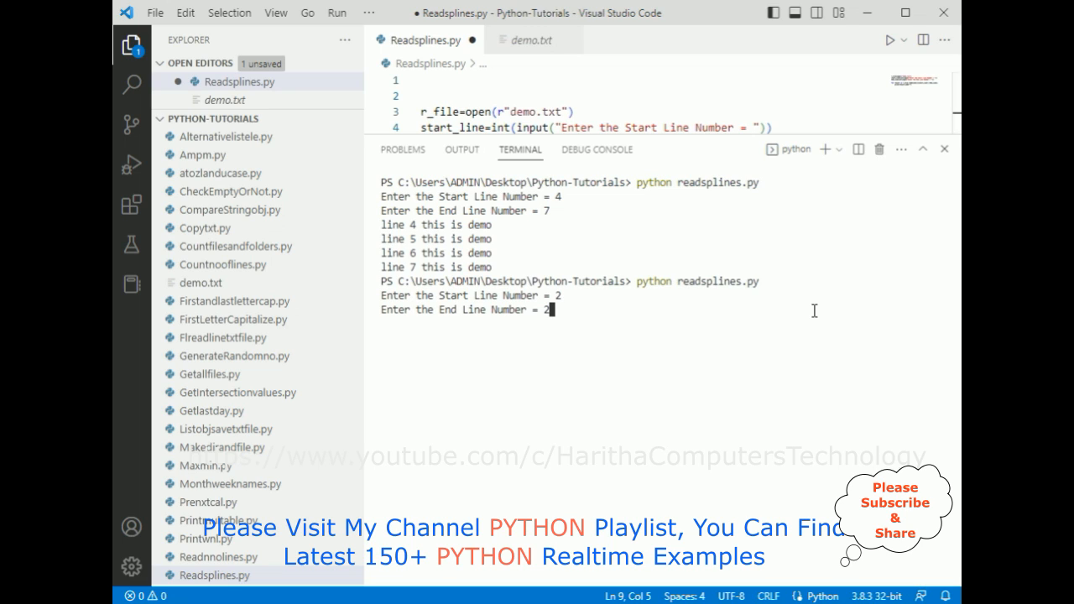
{"action": "key", "text": "Enter"}
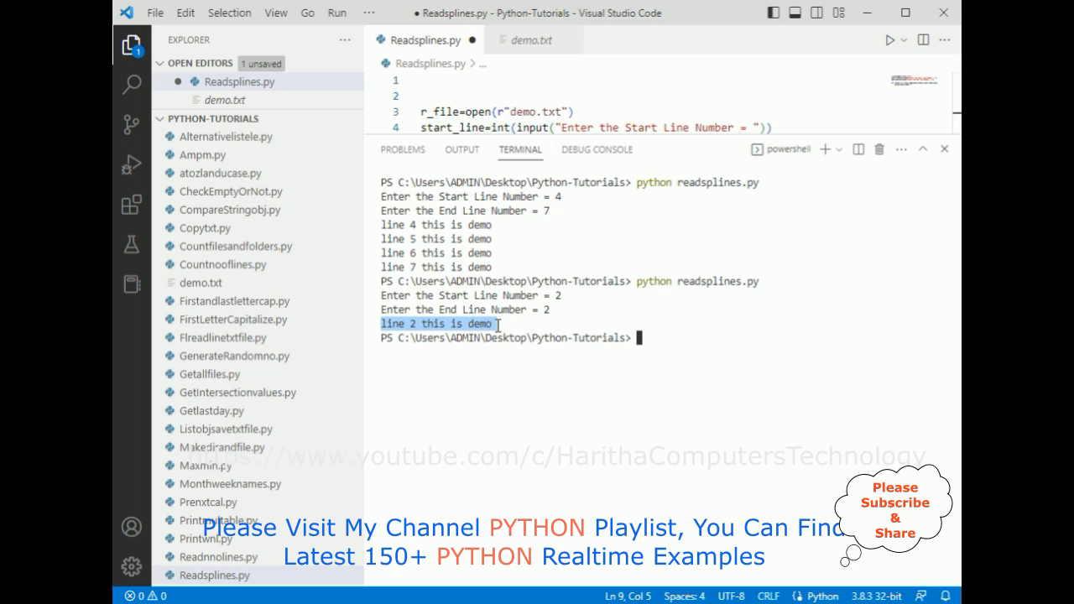
{"action": "left_click", "coordinate": [532, 39]}
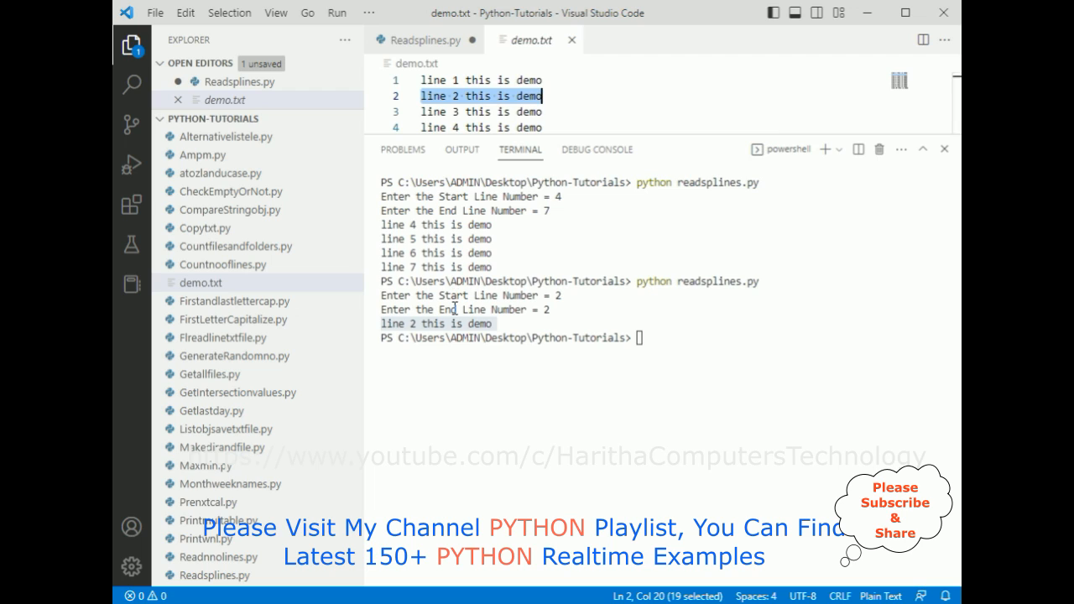
{"action": "mouse_move", "coordinate": [724, 394]}
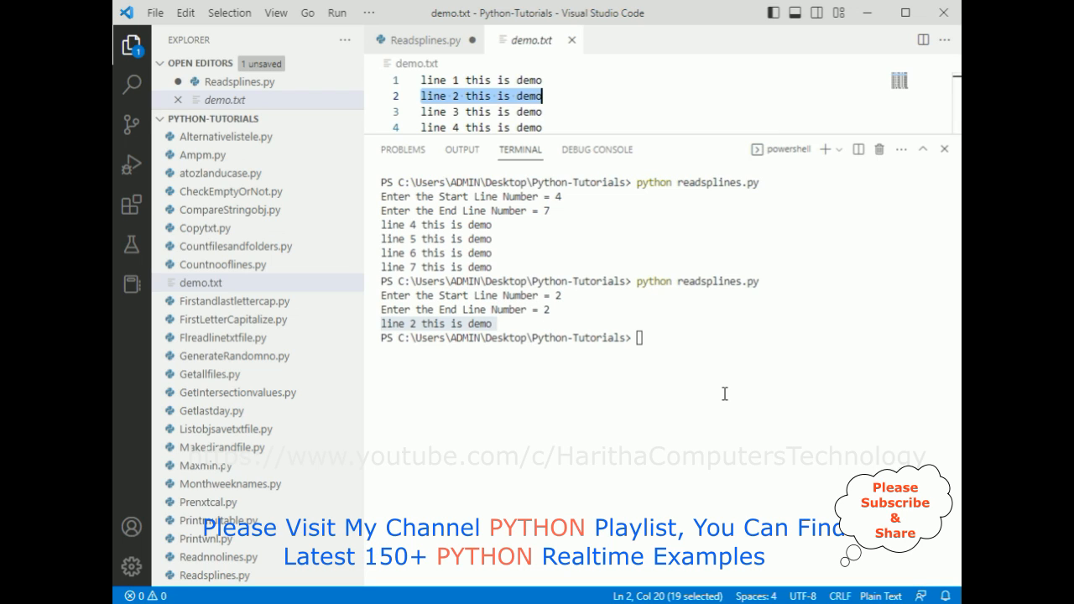